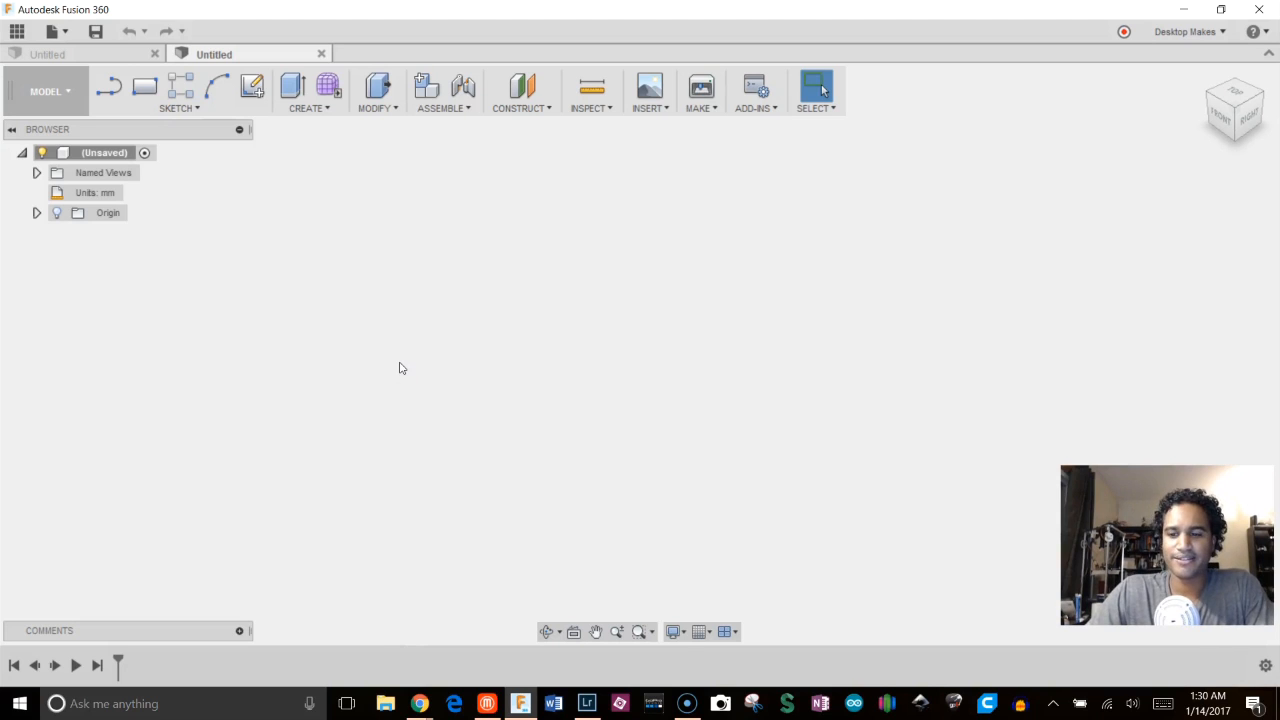
{"action": "mouse_move", "coordinate": [1236, 690]}
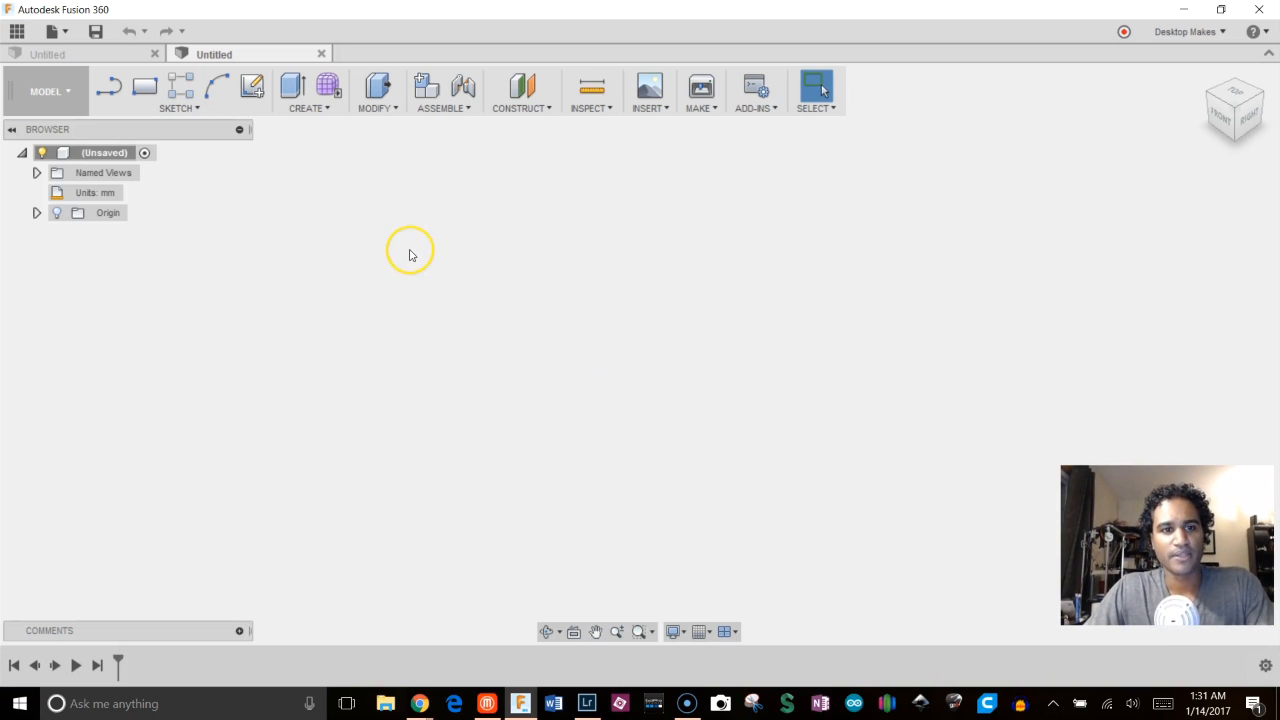
{"action": "mouse_move", "coordinate": [364, 204]}
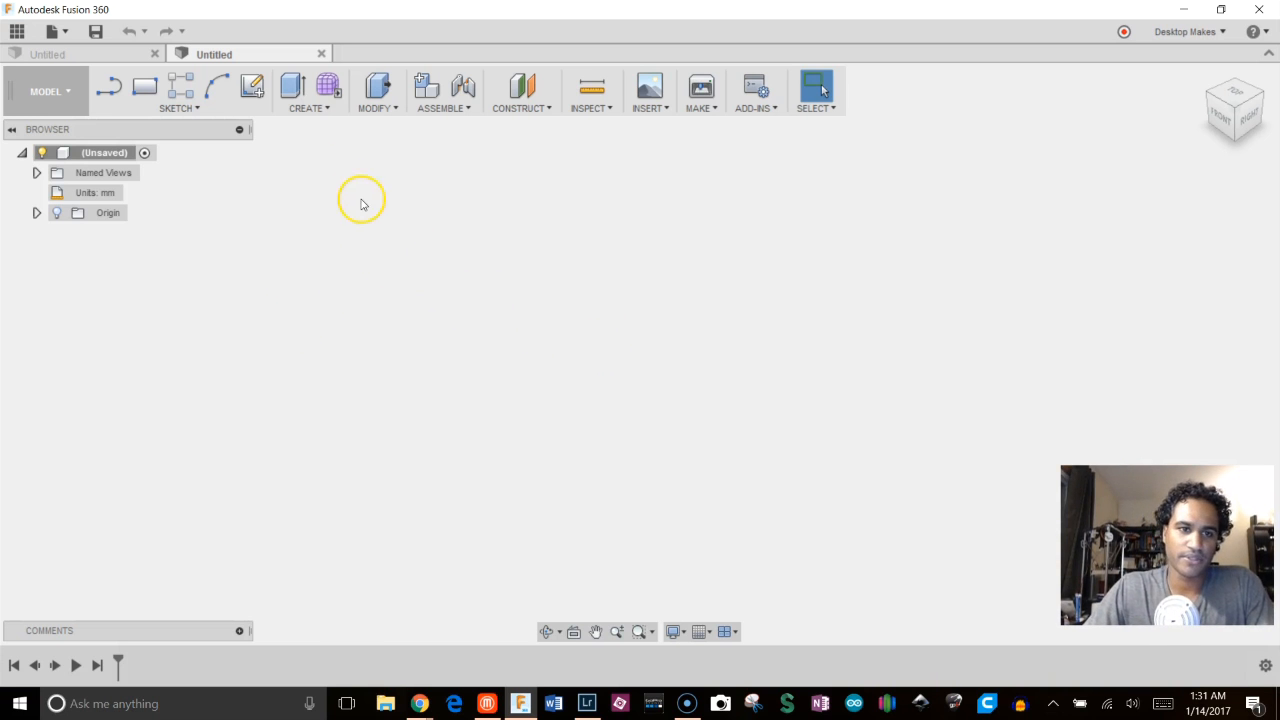
Step: Create a 40 mm sphere centred at the origin
{"action": "left_click", "coordinate": [308, 90]}
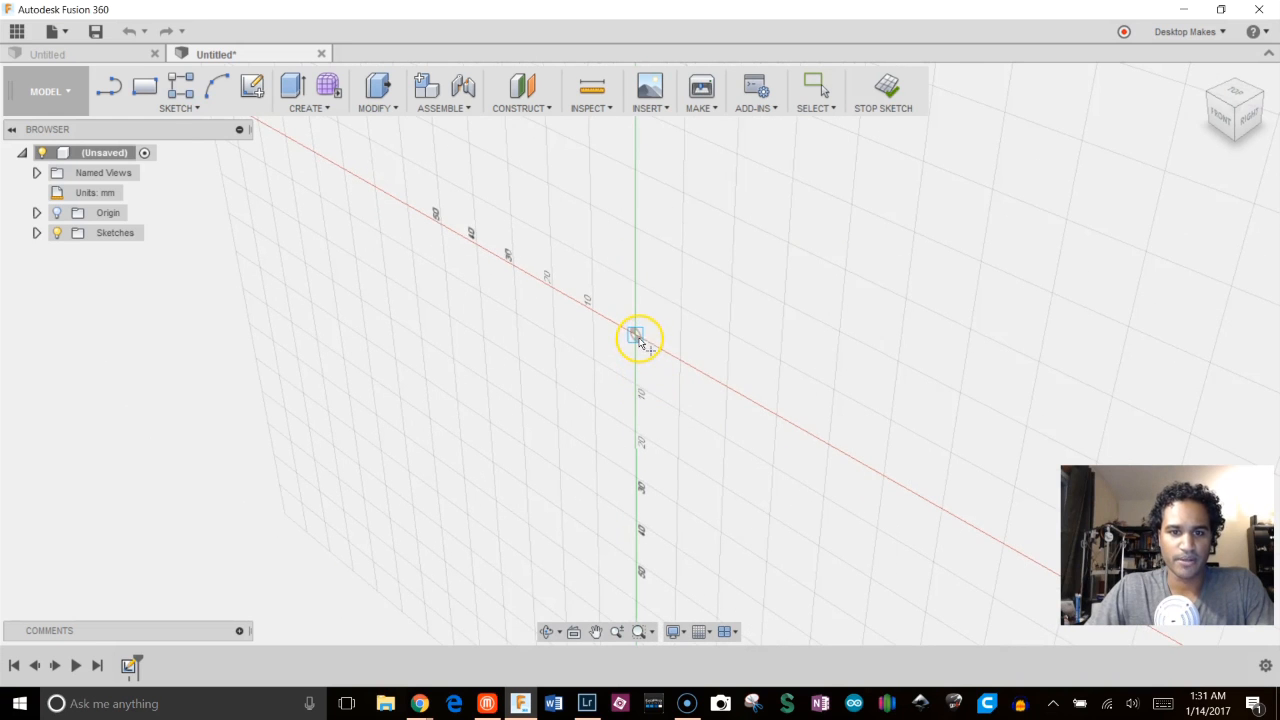
{"action": "left_click", "coordinate": [636, 336]}
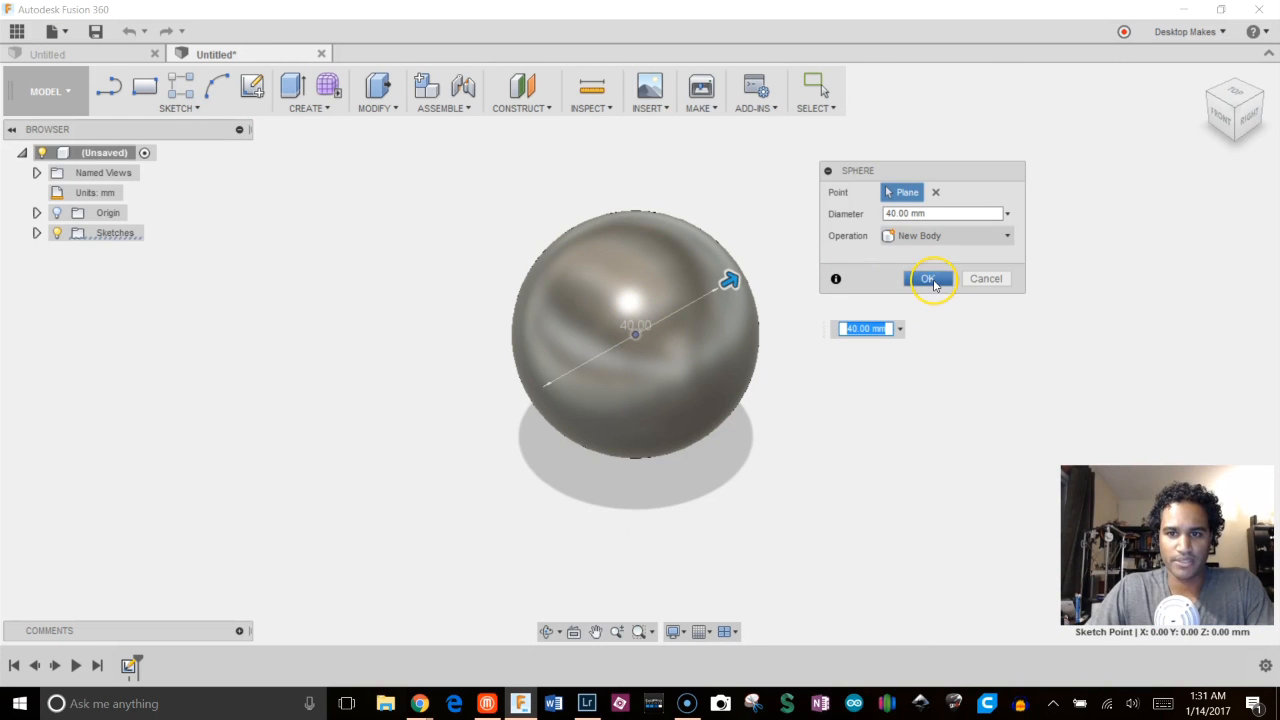
{"action": "left_click", "coordinate": [928, 278]}
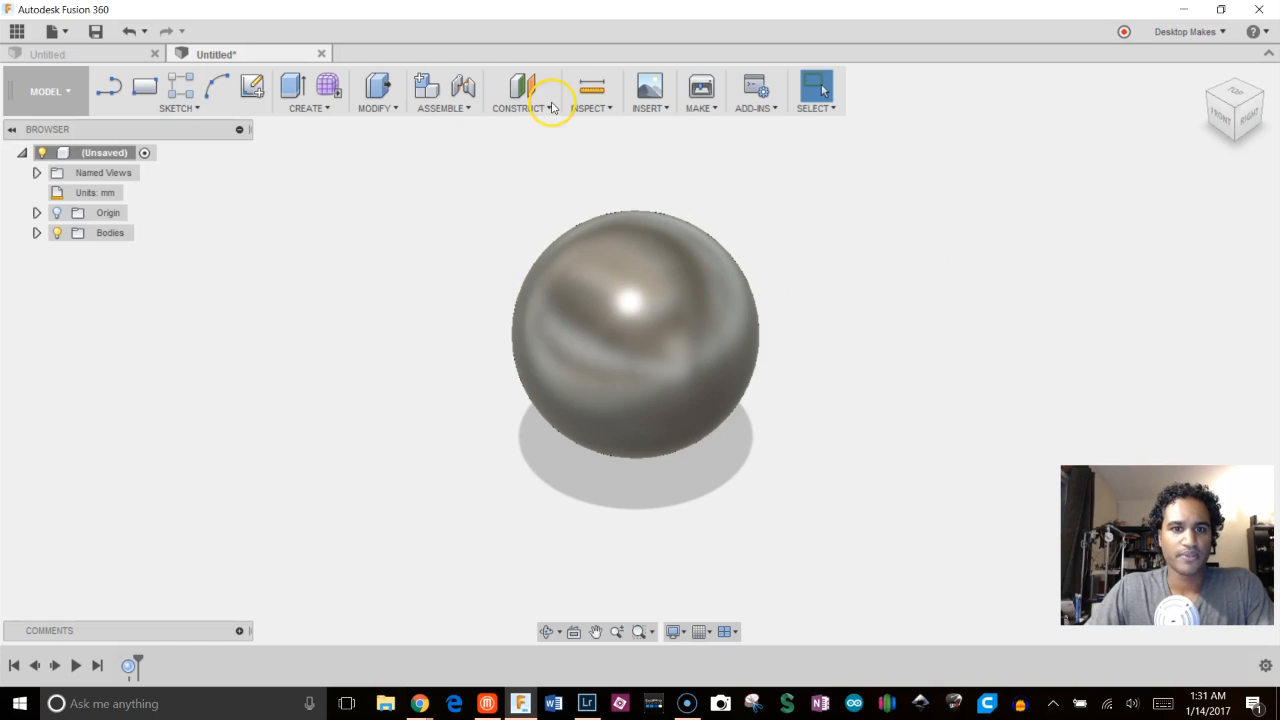
Step: Add a construction plane offset about 22 mm from the XZ plane beside the sphere
{"action": "left_click", "coordinate": [518, 90]}
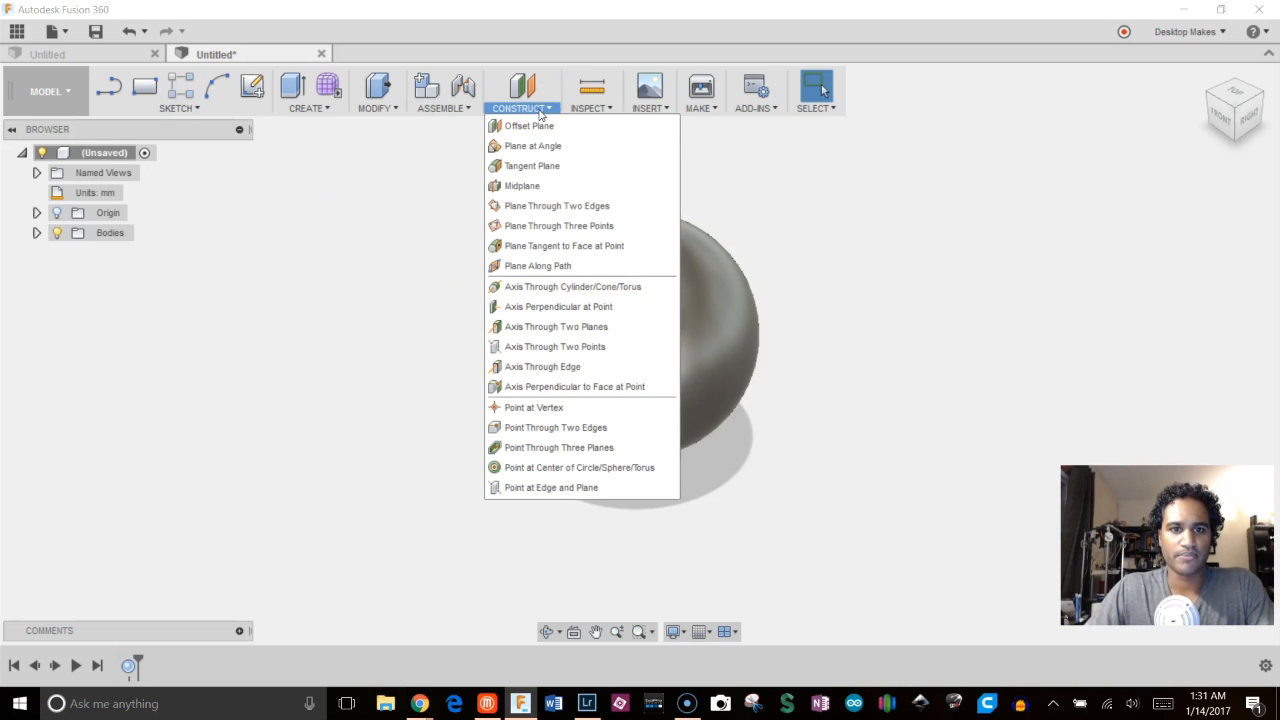
{"action": "left_click", "coordinate": [528, 124]}
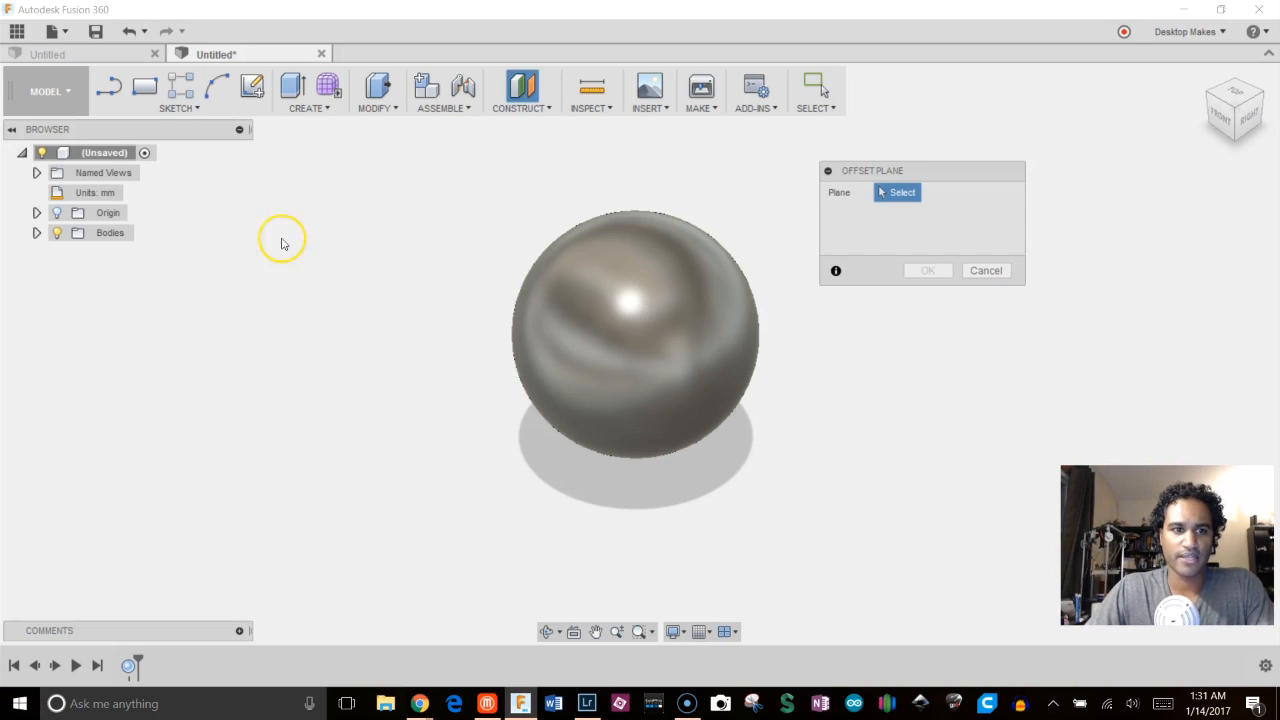
{"action": "mouse_move", "coordinate": [636, 330]}
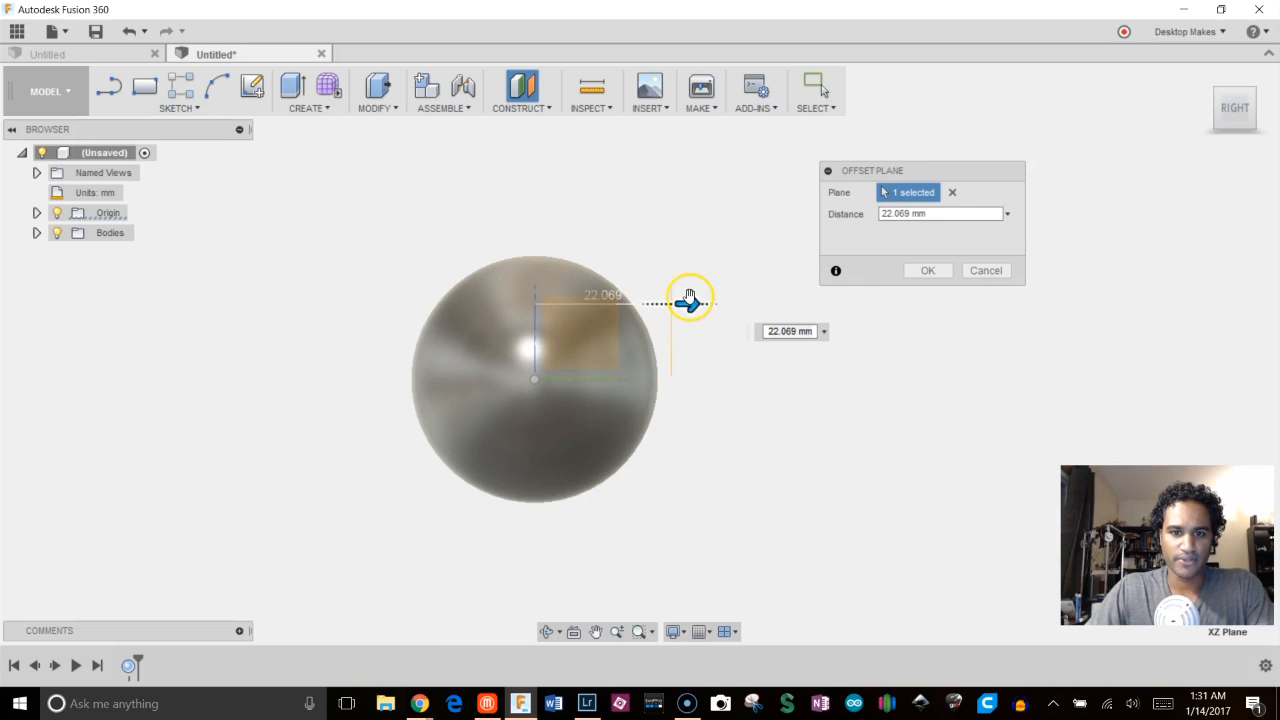
{"action": "left_click", "coordinate": [928, 270]}
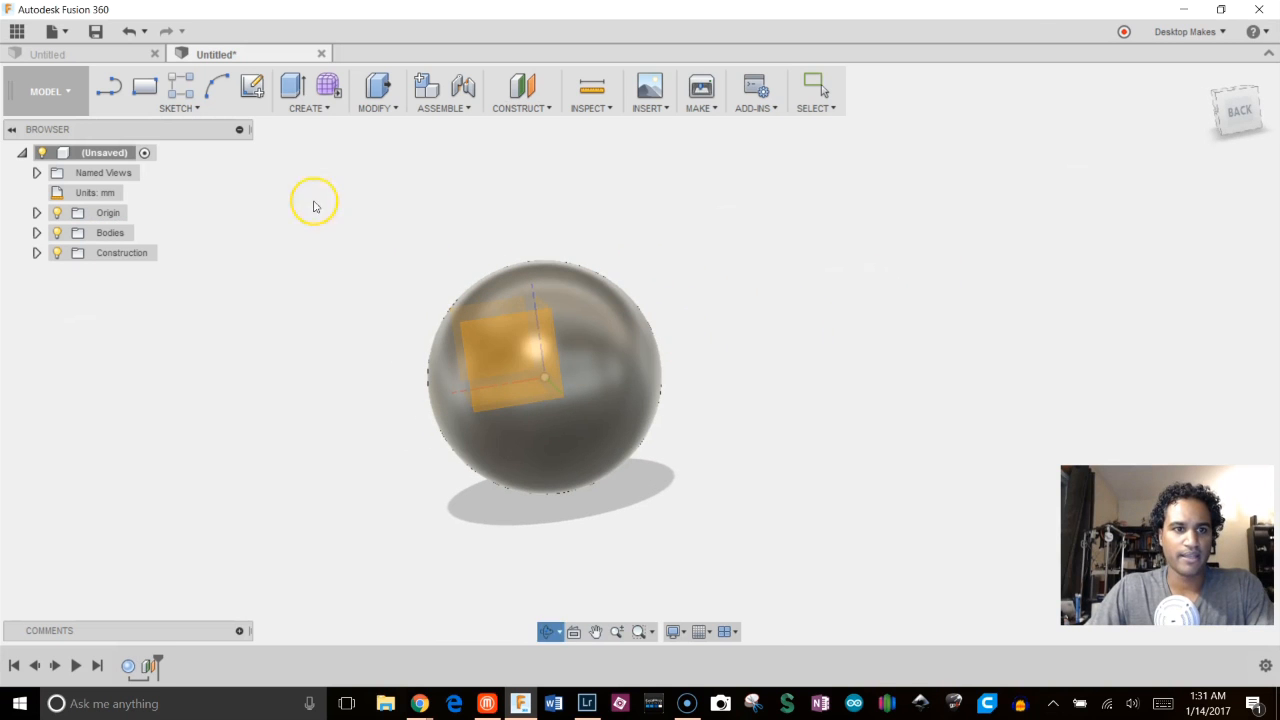
Step: Start a new sketch on the offset plane and zoom in on the sphere
{"action": "left_click", "coordinate": [252, 86]}
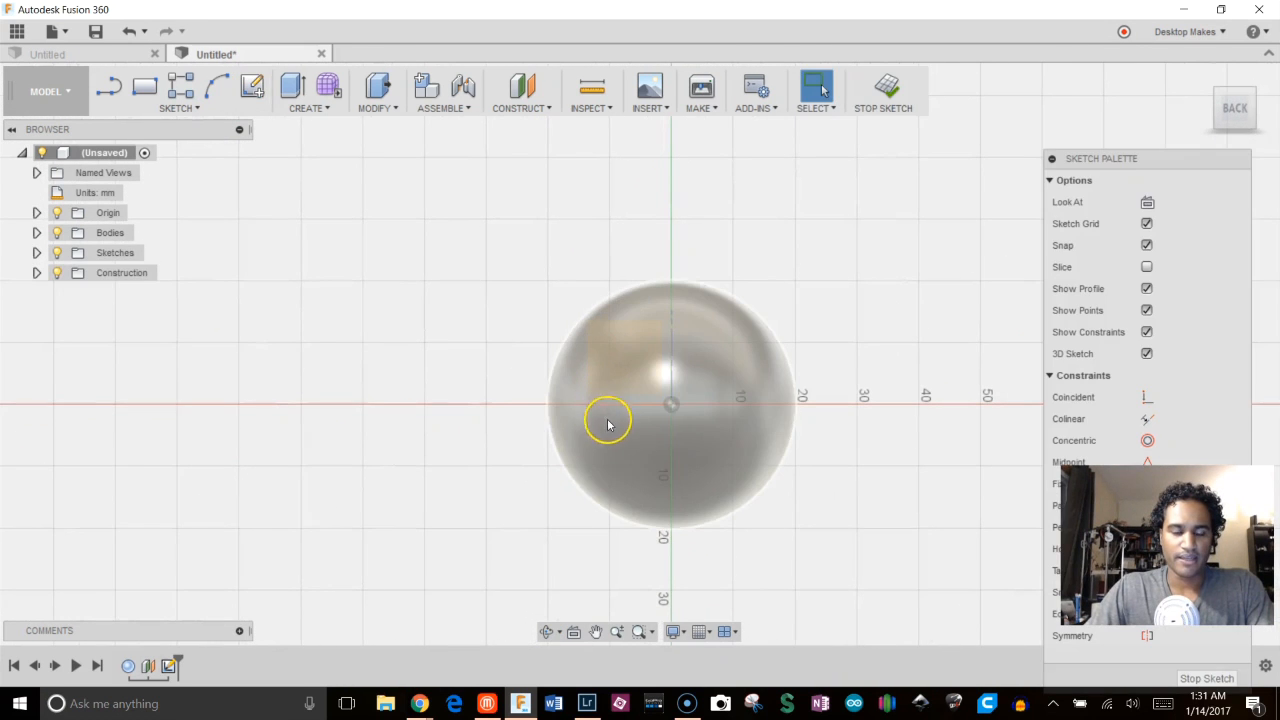
{"action": "left_click_drag", "start_coordinate": [608, 420], "coordinate": [558, 446]}
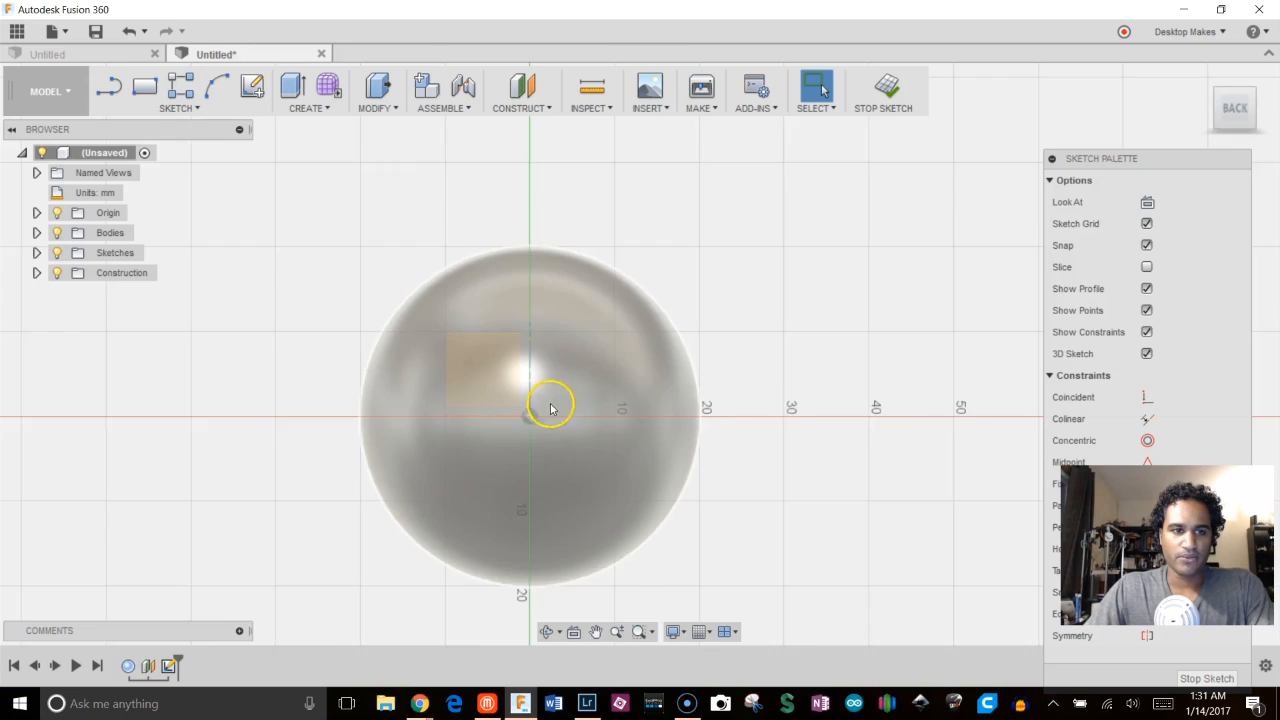
{"action": "left_click", "coordinate": [180, 108]}
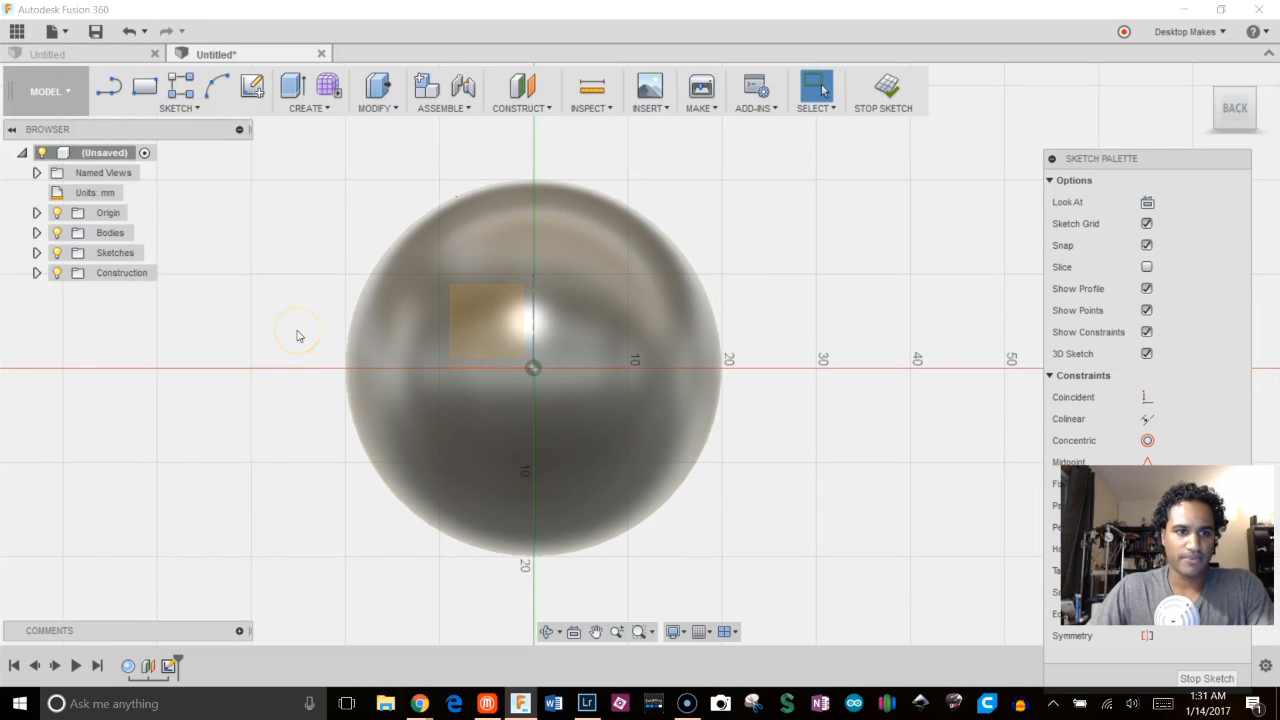
{"action": "left_click", "coordinate": [180, 108]}
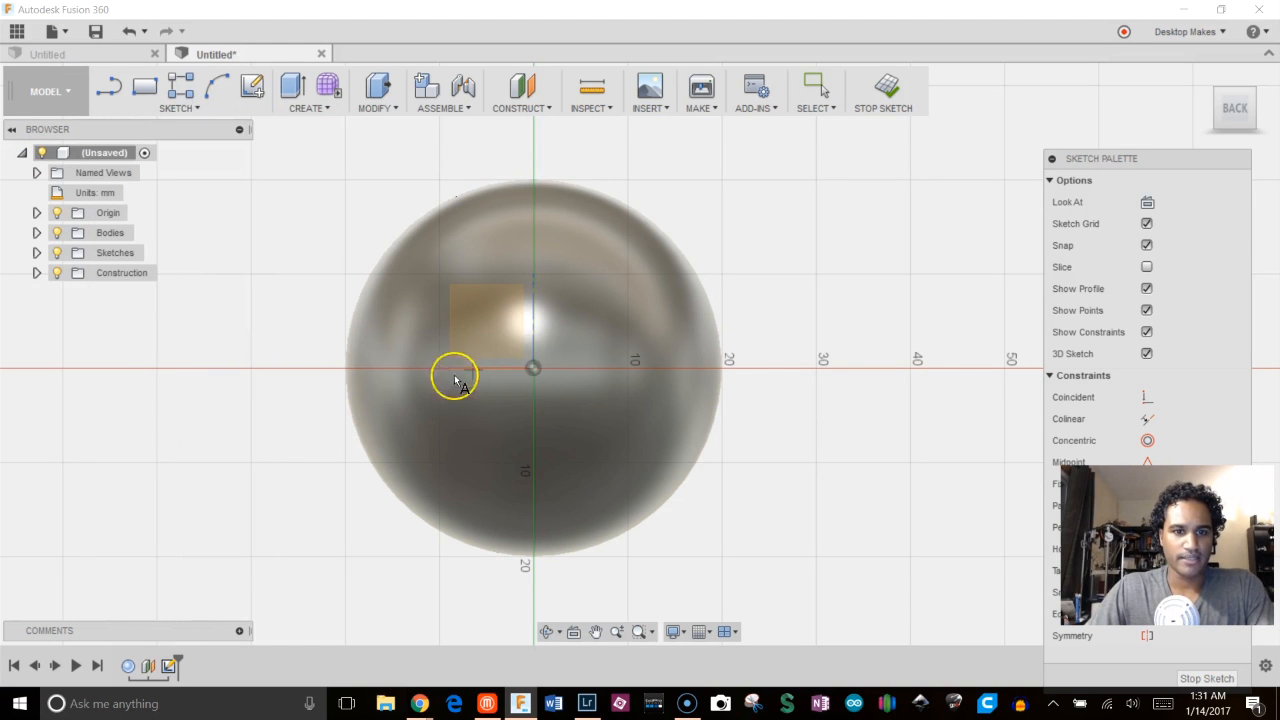
Step: Place 10 mm sketch text 'Sphere' across the sphere, rotated 180° to read correctly
{"action": "left_click", "coordinate": [456, 376]}
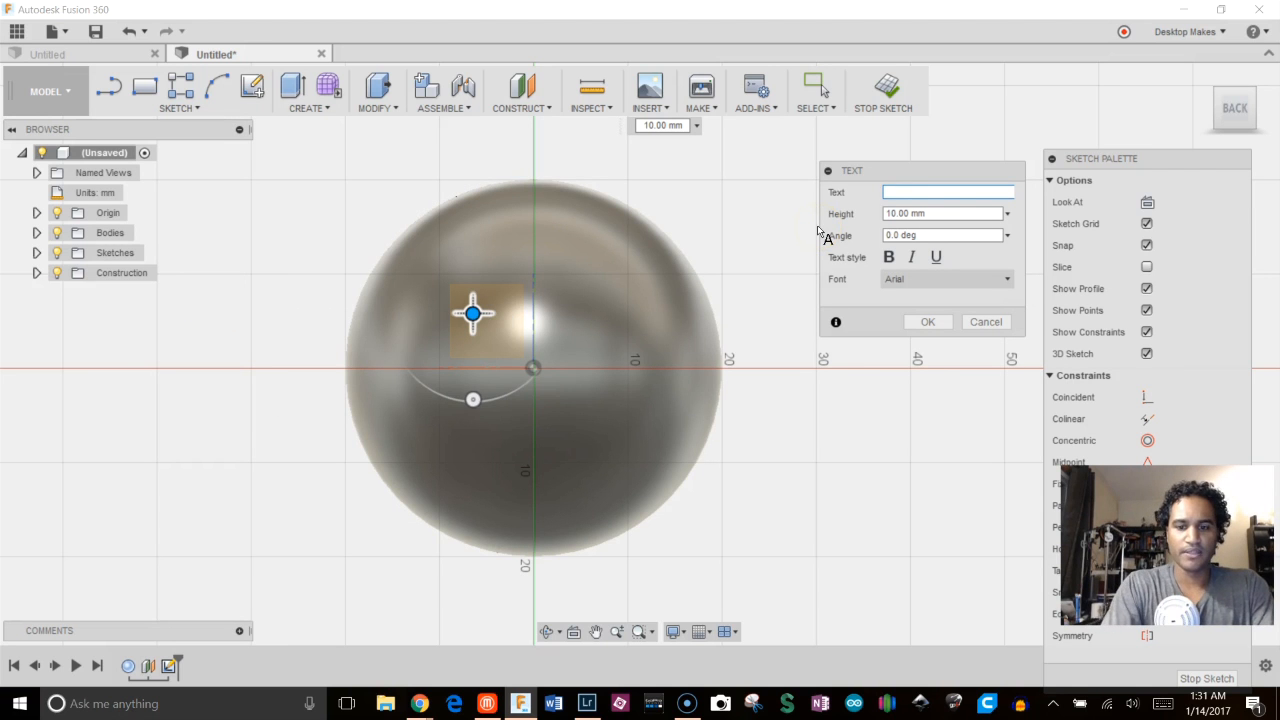
{"action": "type", "text": "Sphere"}
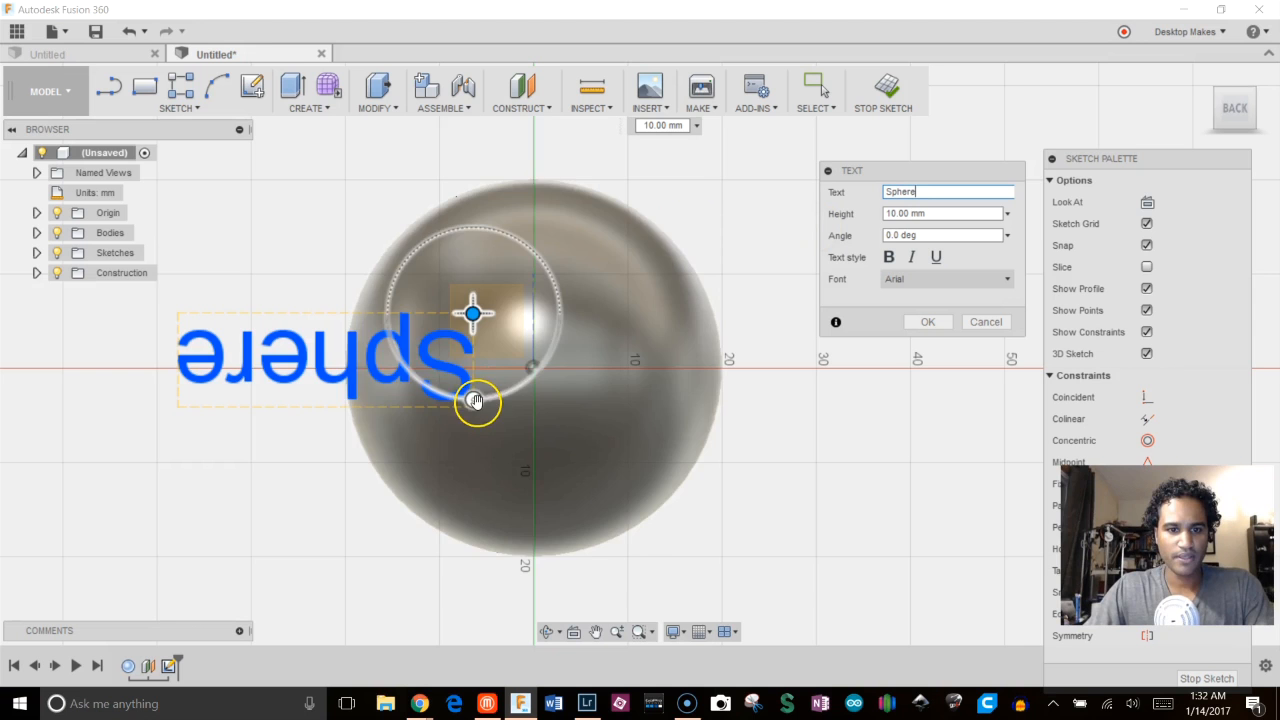
{"action": "left_click_drag", "start_coordinate": [476, 400], "coordinate": [504, 232]}
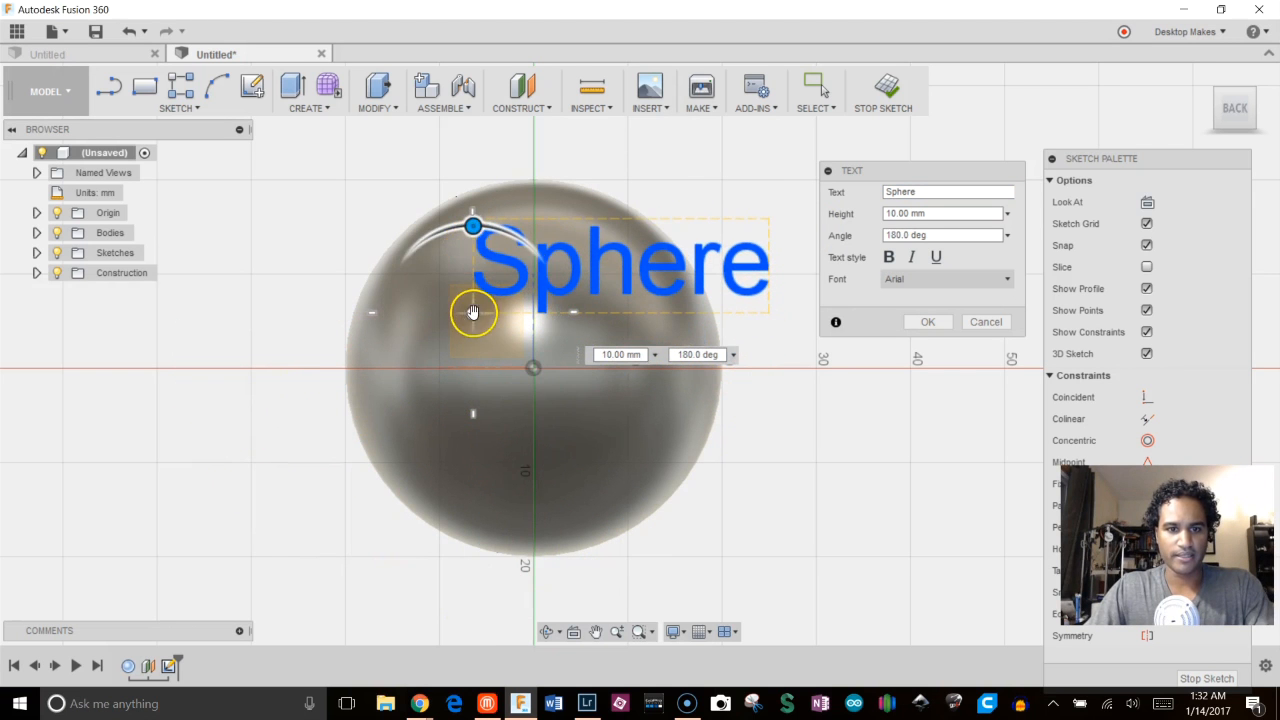
{"action": "left_click_drag", "start_coordinate": [472, 310], "coordinate": [392, 408]}
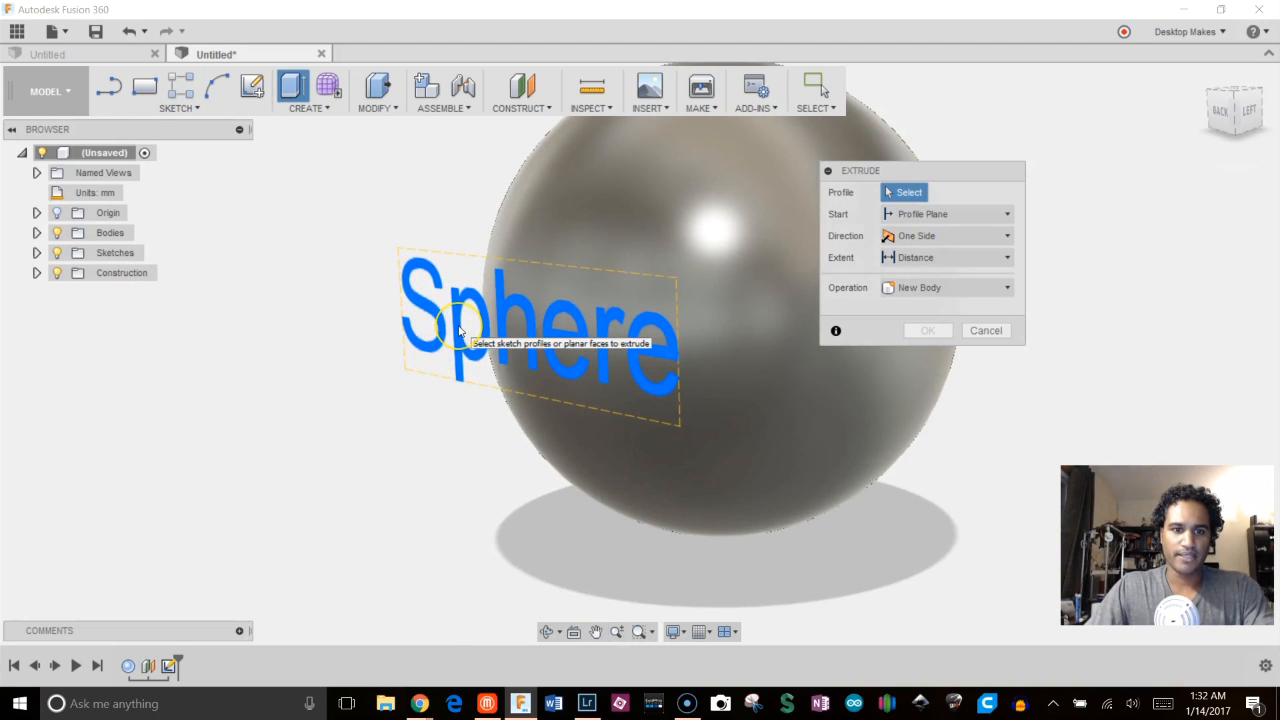
Step: Extrude the Sphere text profile as a cut about -11.604 mm into the sphere
{"action": "left_click", "coordinate": [460, 330]}
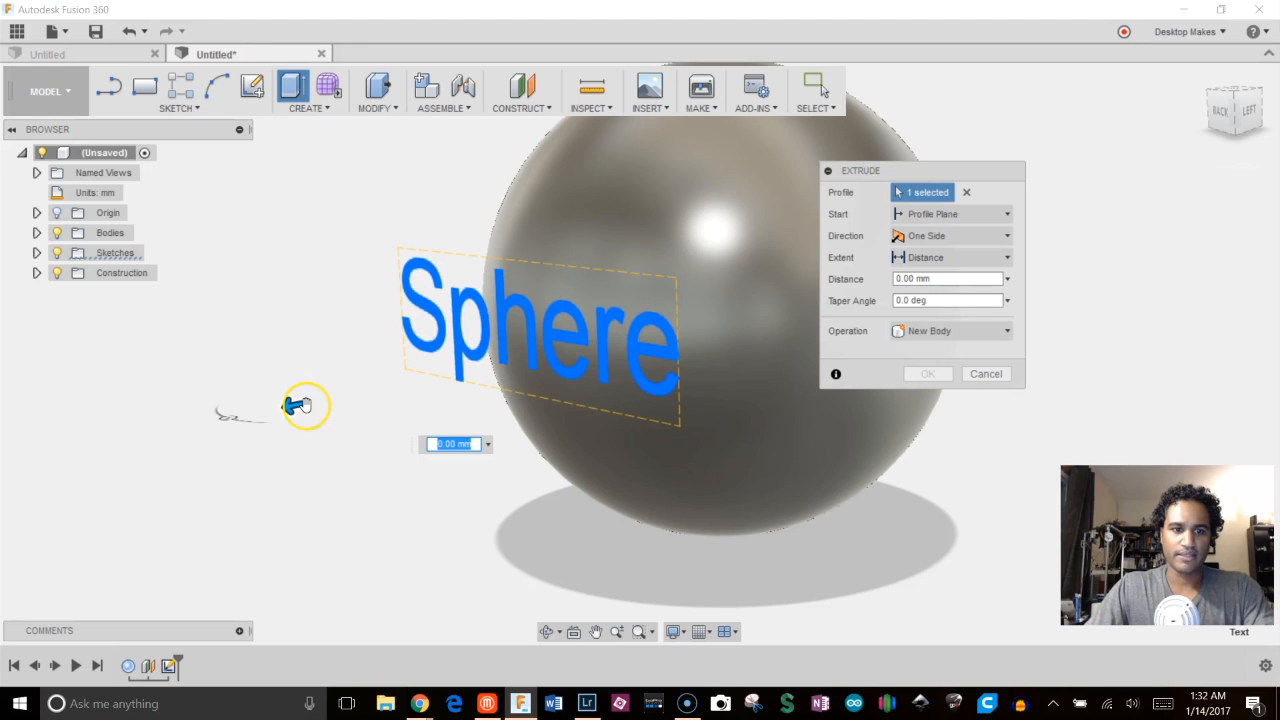
{"action": "left_click_drag", "start_coordinate": [304, 404], "coordinate": [350, 390]}
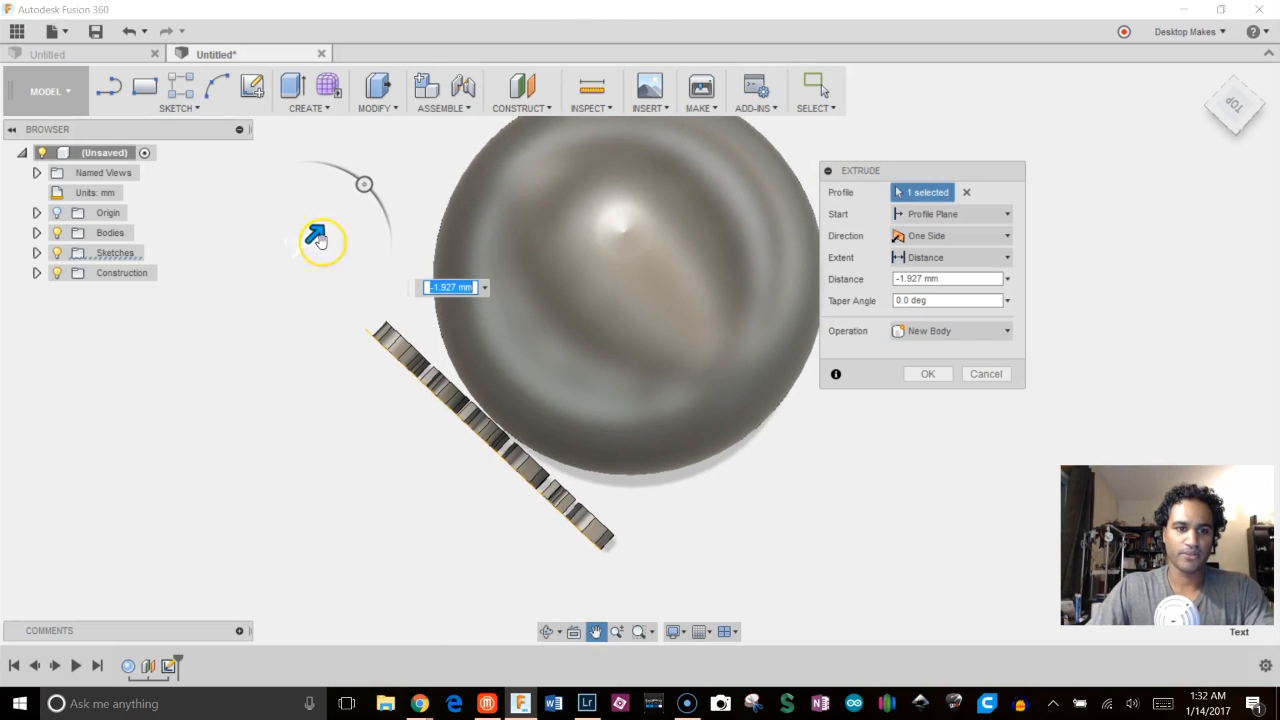
{"action": "left_click_drag", "start_coordinate": [320, 236], "coordinate": [336, 218]}
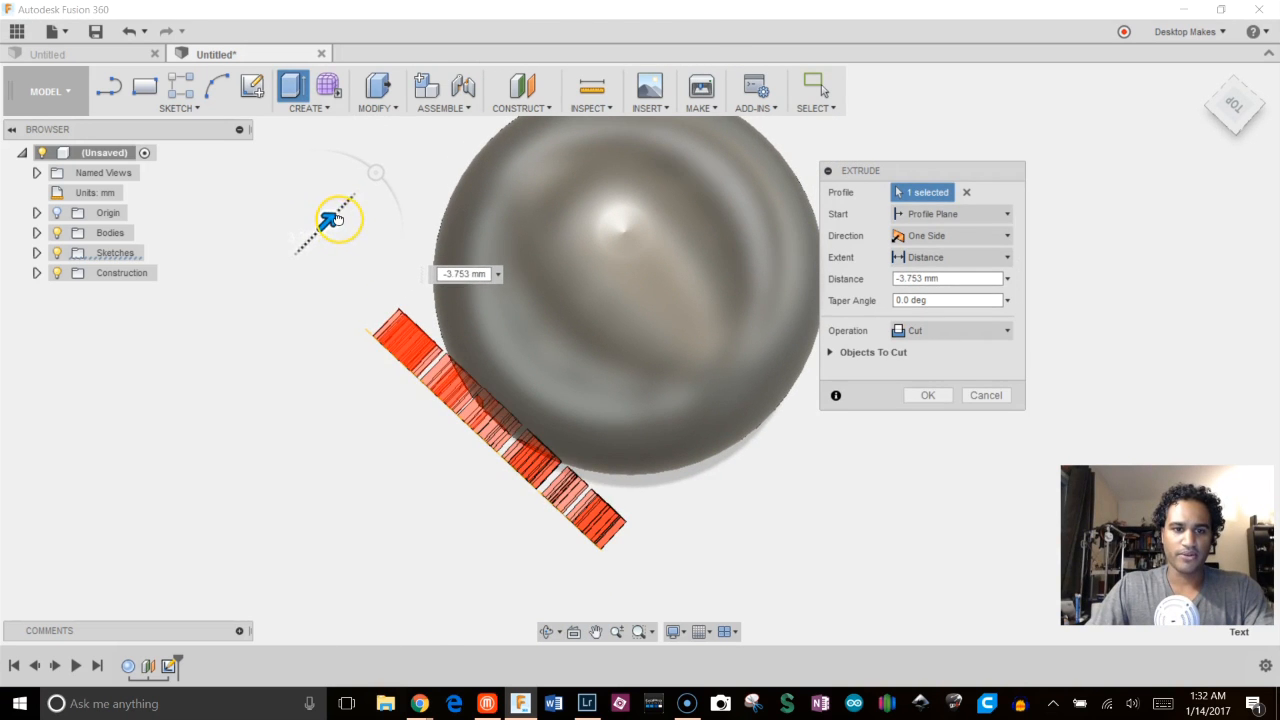
{"action": "left_click_drag", "start_coordinate": [336, 218], "coordinate": [336, 236]}
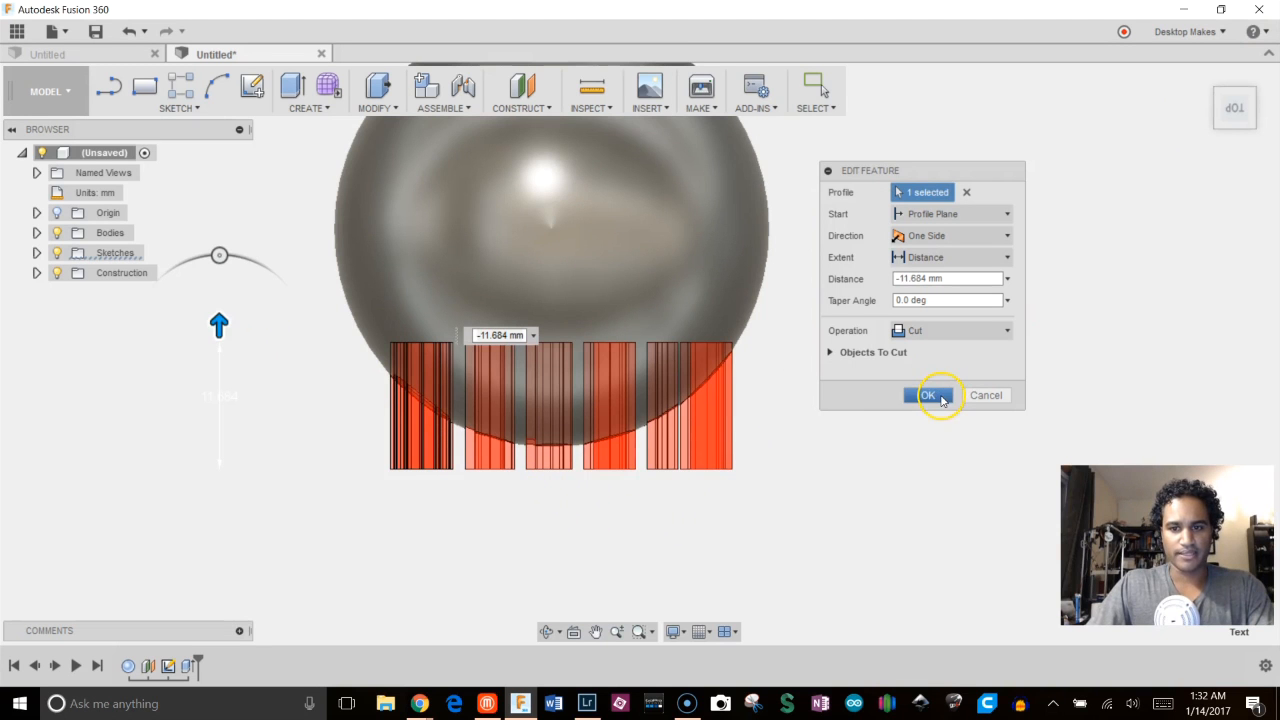
Step: Apply the text cut and inspect the uneven letter walls up close
{"action": "left_click", "coordinate": [928, 396]}
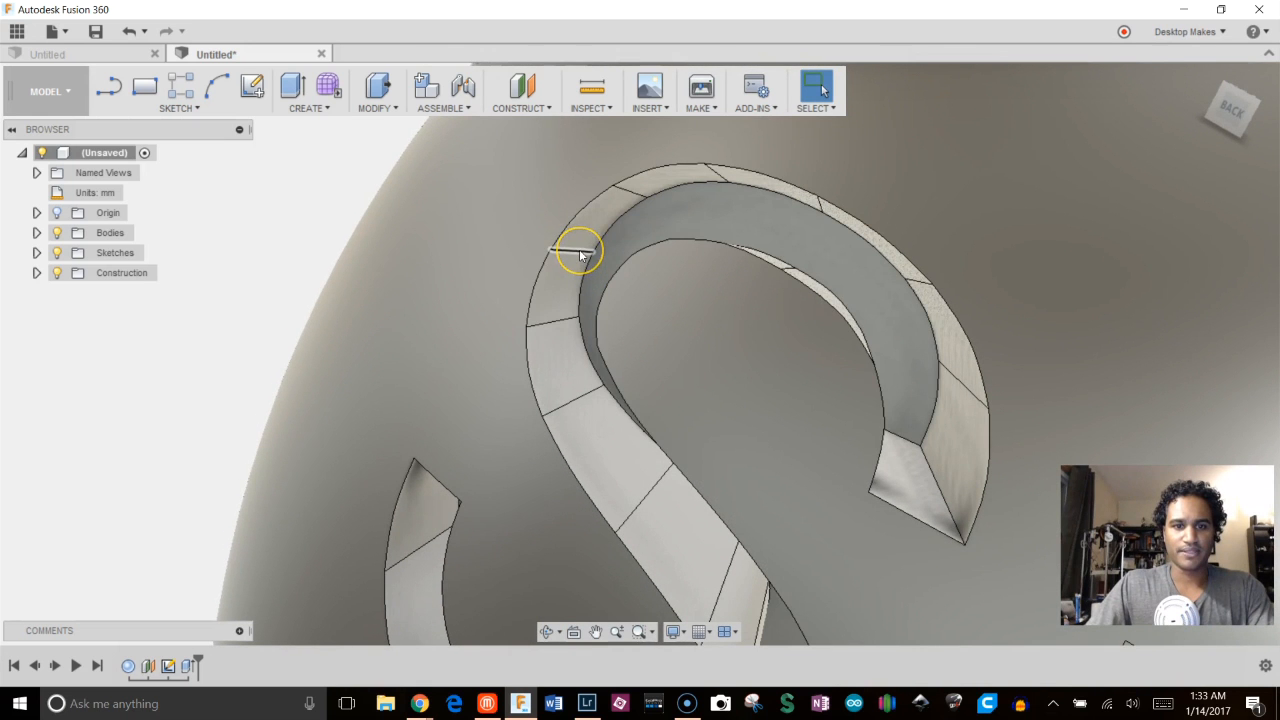
{"action": "left_click", "coordinate": [576, 252]}
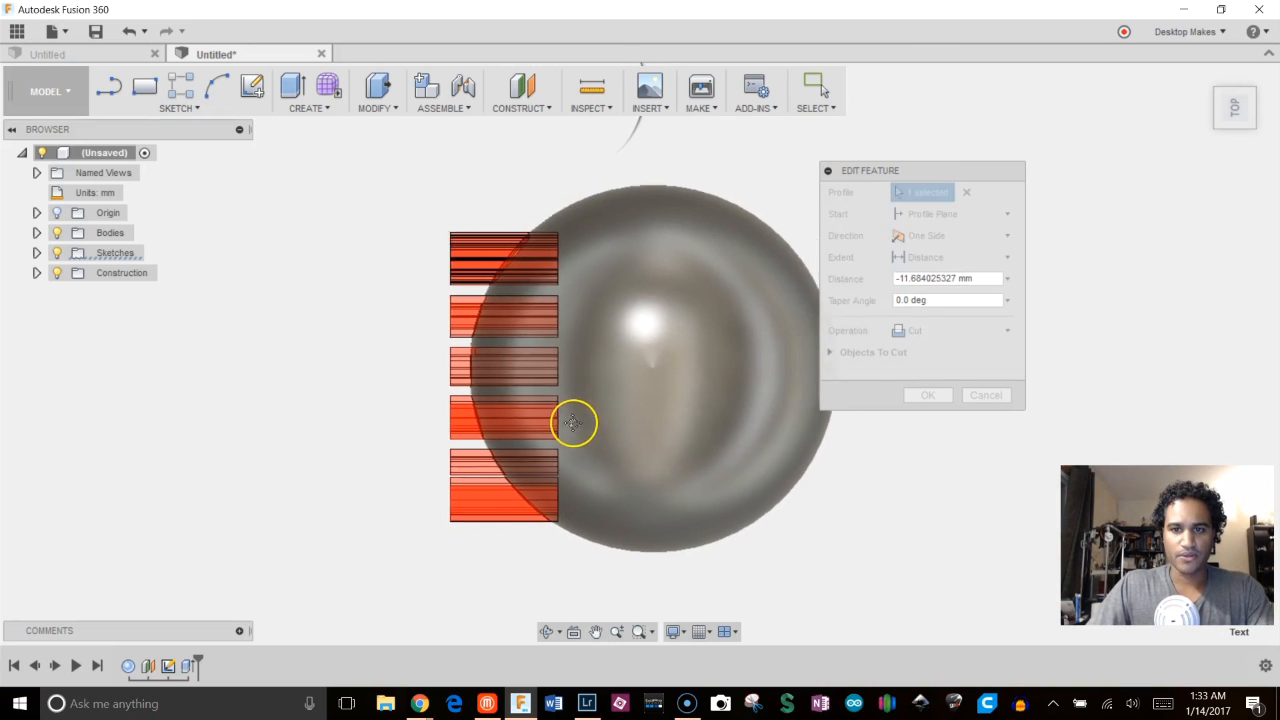
Step: Set the extrude extent To Object at the sphere with 0.50 mm offset, operation New Body, and confirm
{"action": "left_click", "coordinate": [1008, 256]}
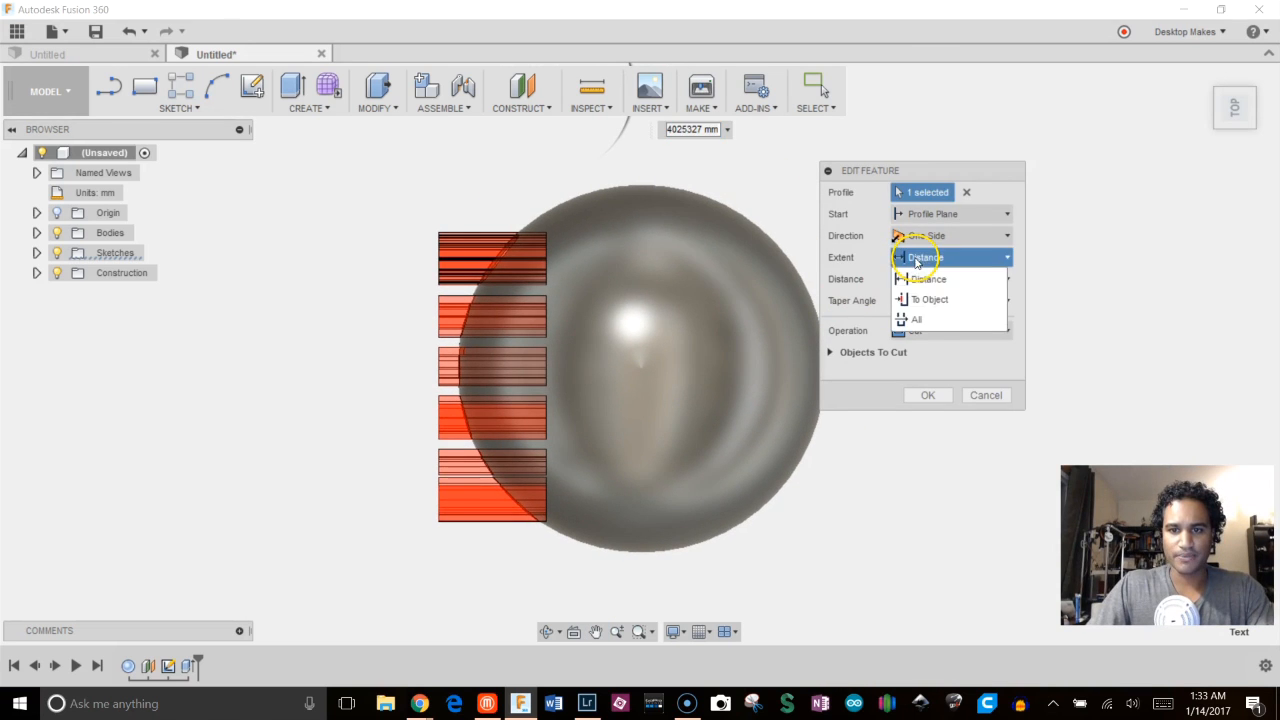
{"action": "left_click", "coordinate": [928, 300]}
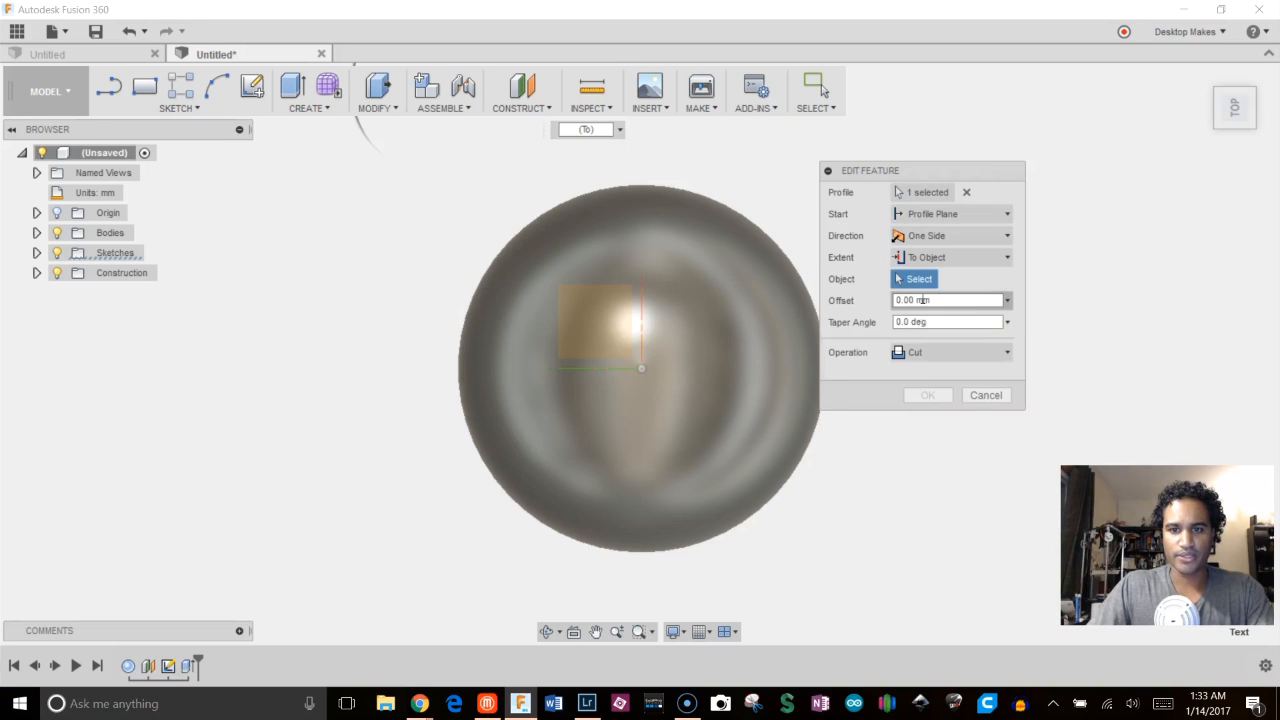
{"action": "left_click", "coordinate": [950, 352]}
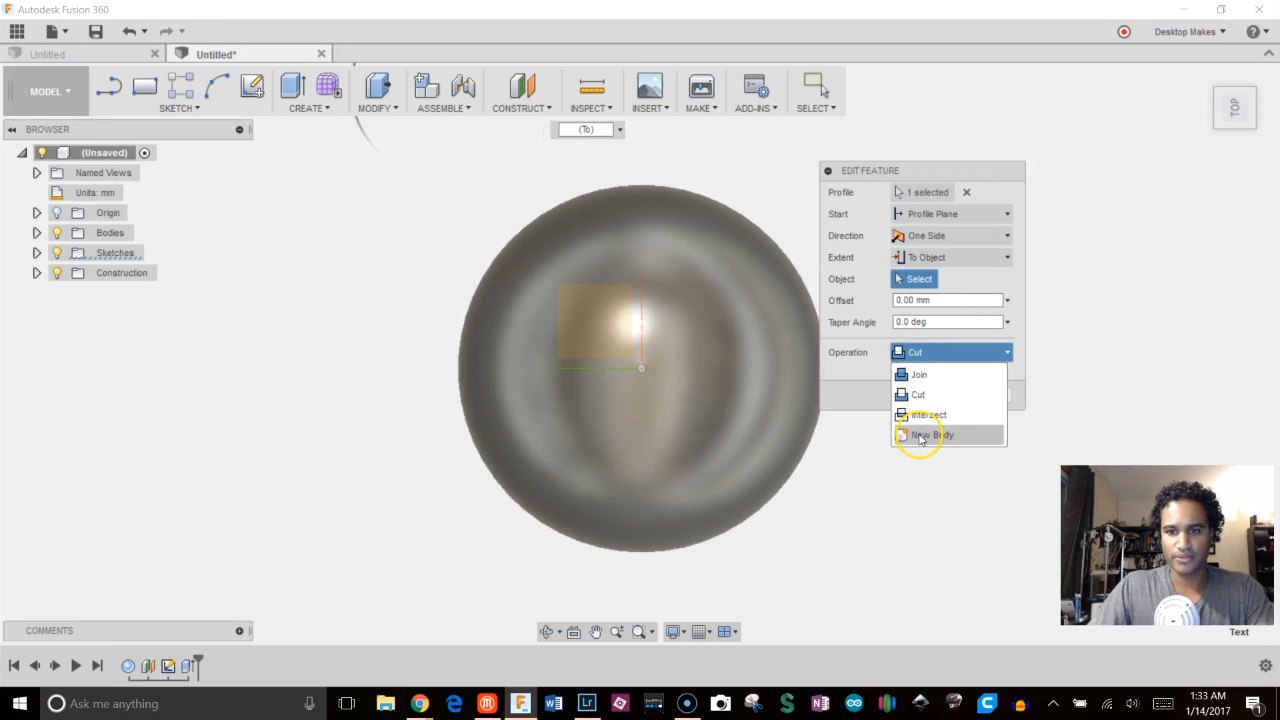
{"action": "left_click", "coordinate": [932, 434]}
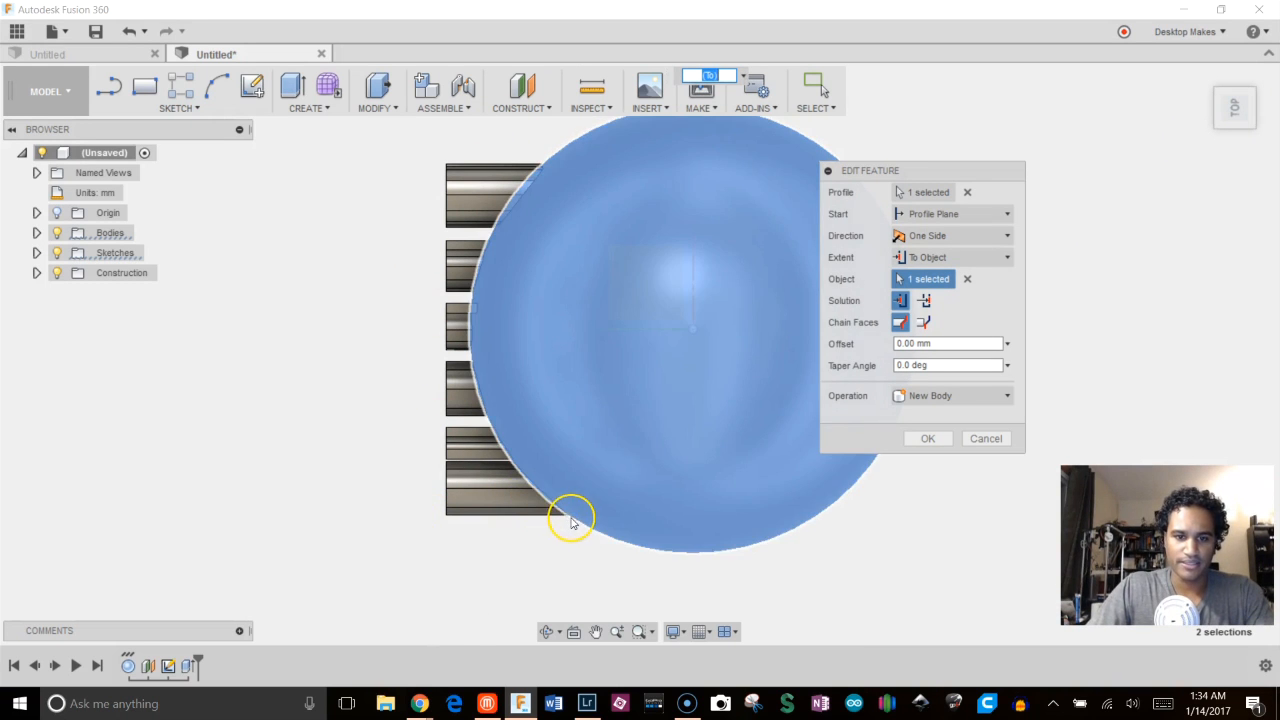
{"action": "mouse_move", "coordinate": [540, 210]}
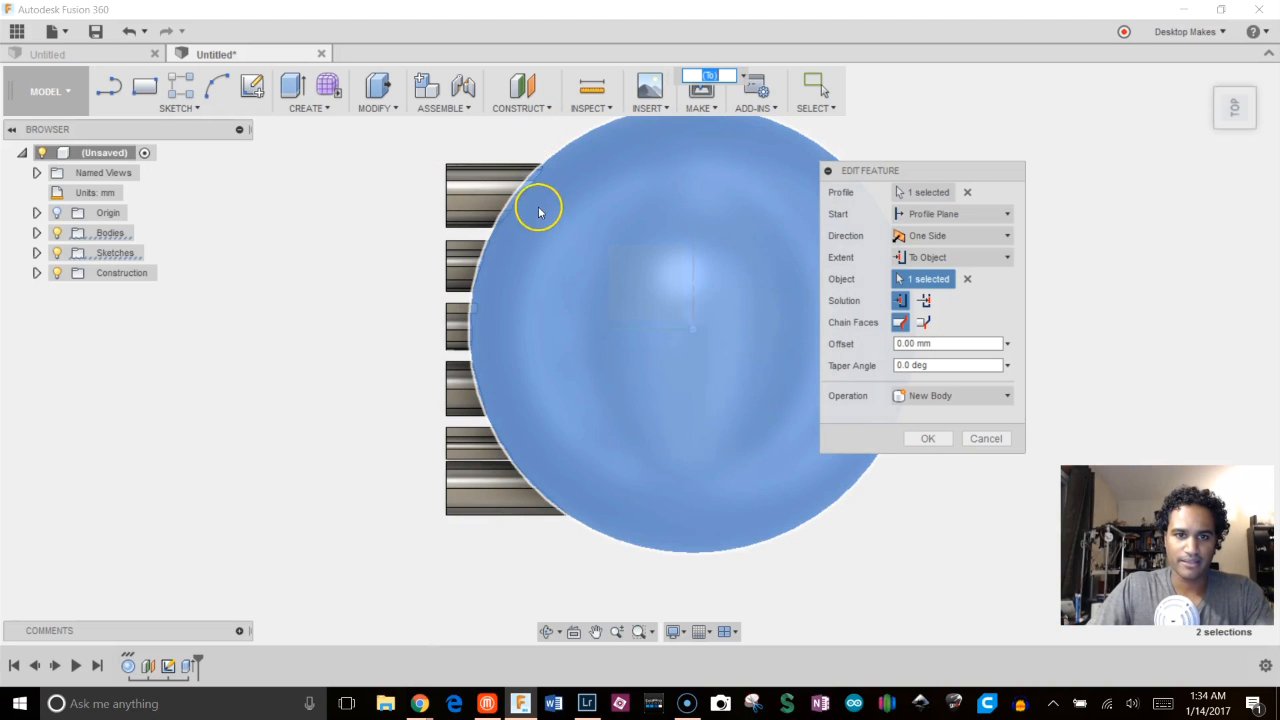
{"action": "left_click_drag", "start_coordinate": [540, 210], "coordinate": [532, 288]}
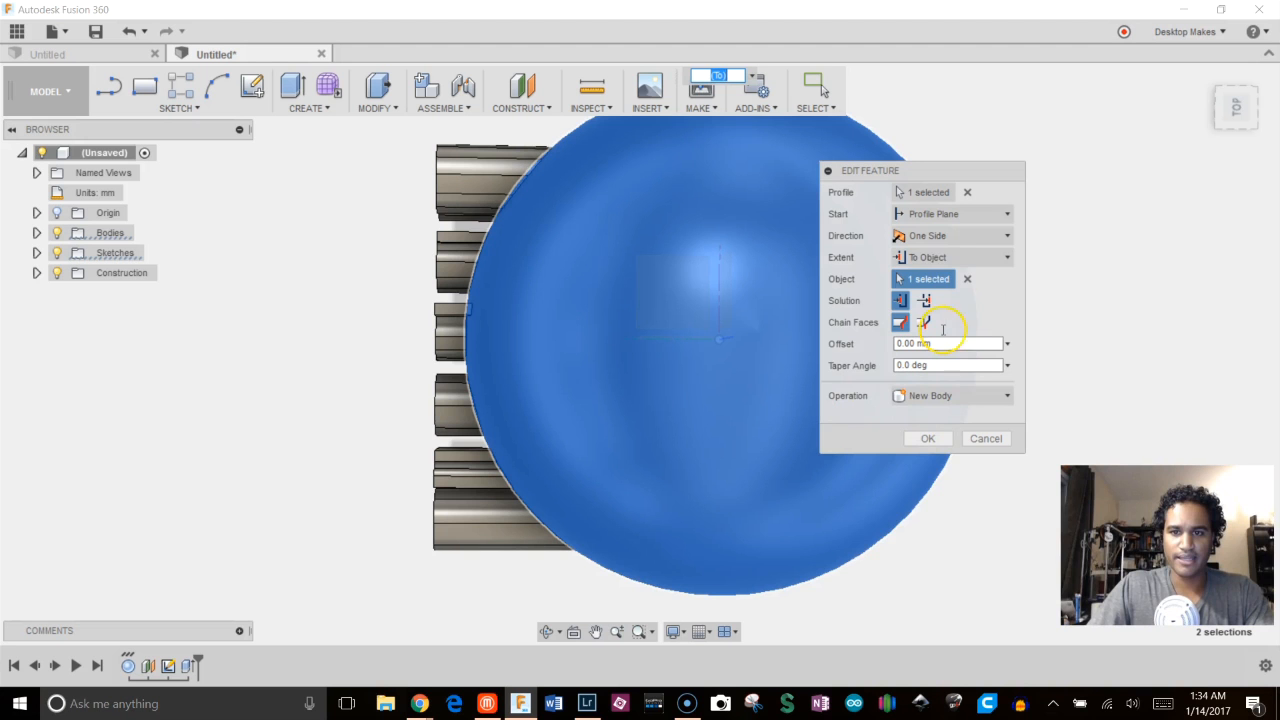
{"action": "left_click", "coordinate": [928, 438]}
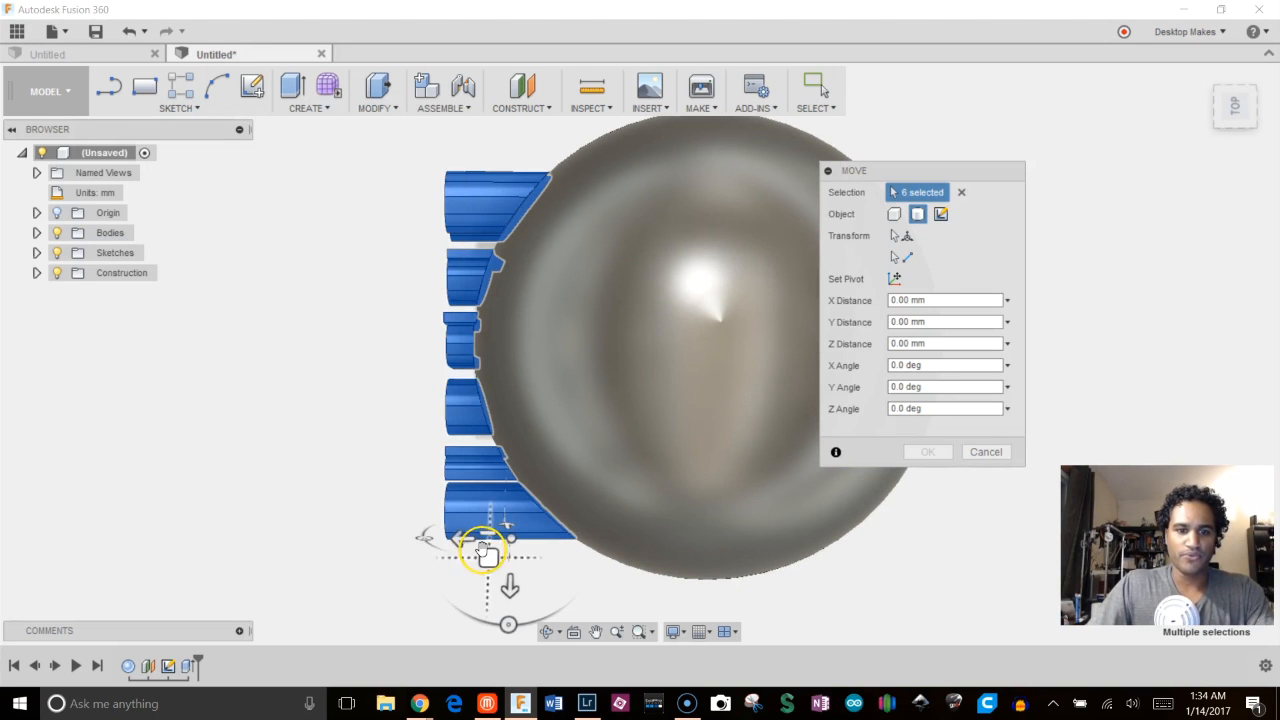
Step: Move the six letter bodies -0.635 mm along X into the sphere
{"action": "left_click_drag", "start_coordinate": [480, 552], "coordinate": [490, 544]}
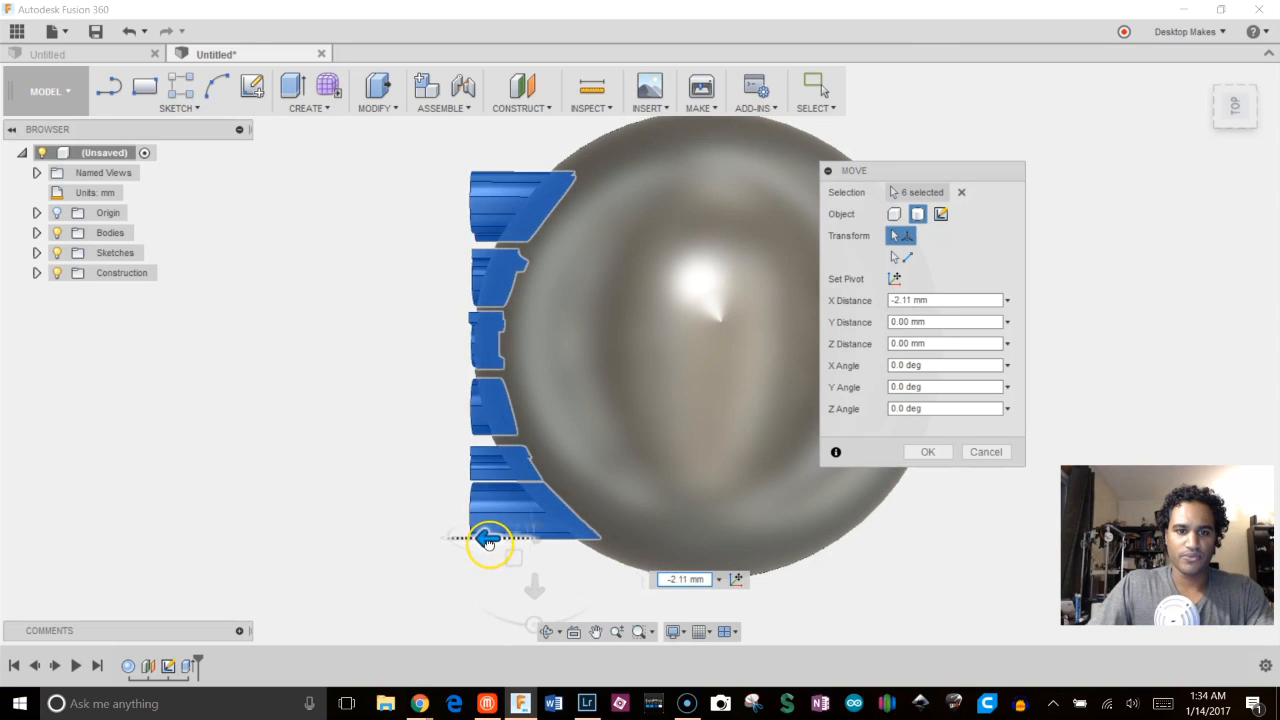
{"action": "left_click_drag", "start_coordinate": [490, 540], "coordinate": [470, 540]}
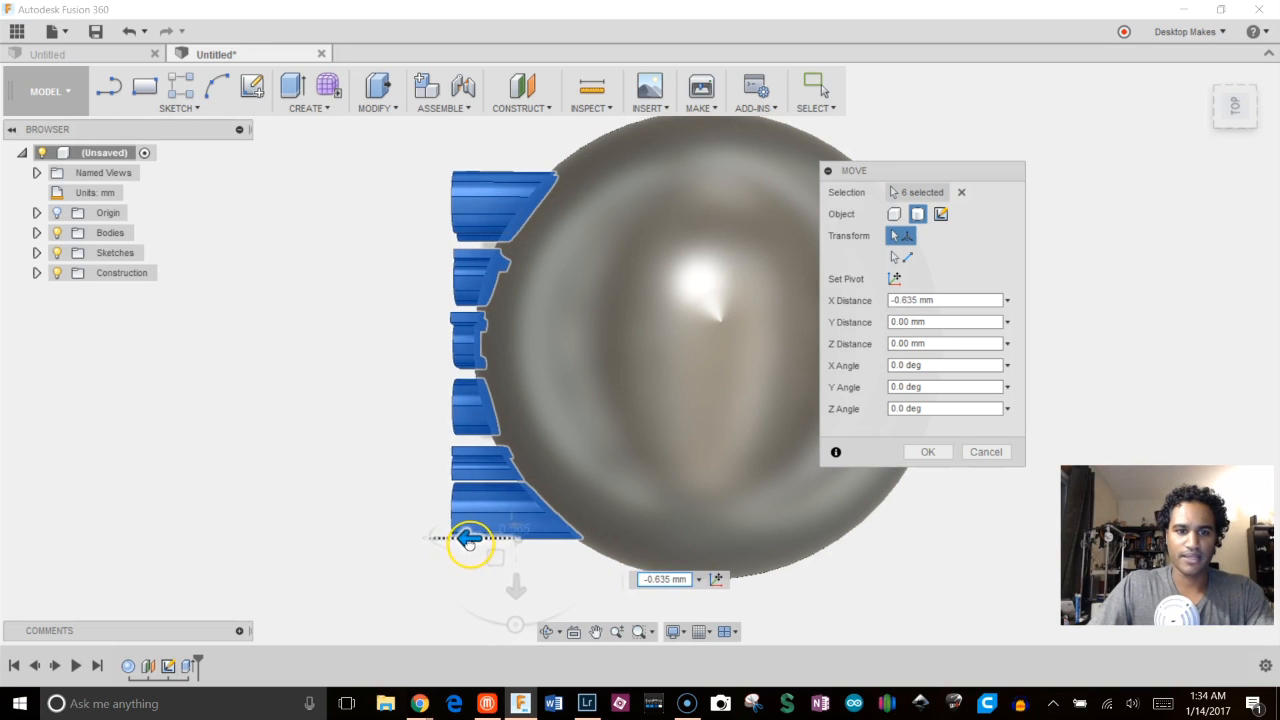
{"action": "left_click_drag", "start_coordinate": [470, 538], "coordinate": [480, 538]}
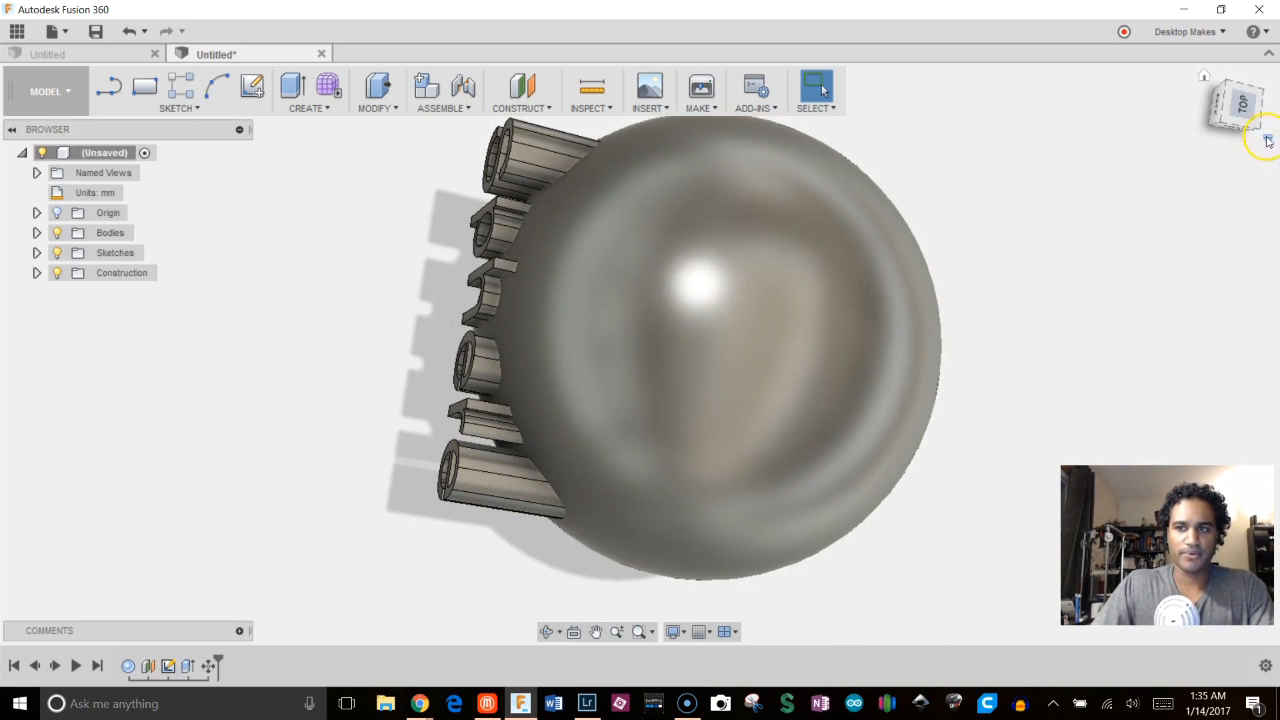
Step: Combine with the sphere as target and the six letters as tool bodies, operation Cut
{"action": "left_click", "coordinate": [376, 92]}
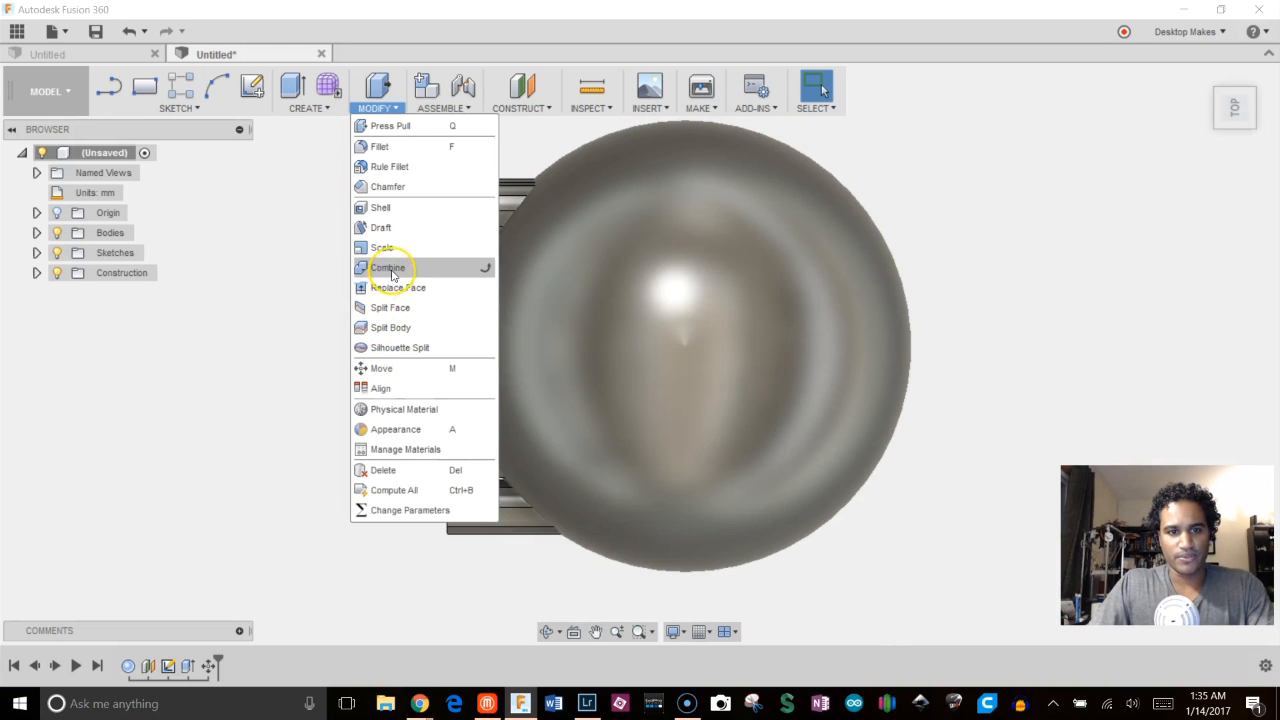
{"action": "left_click", "coordinate": [388, 268]}
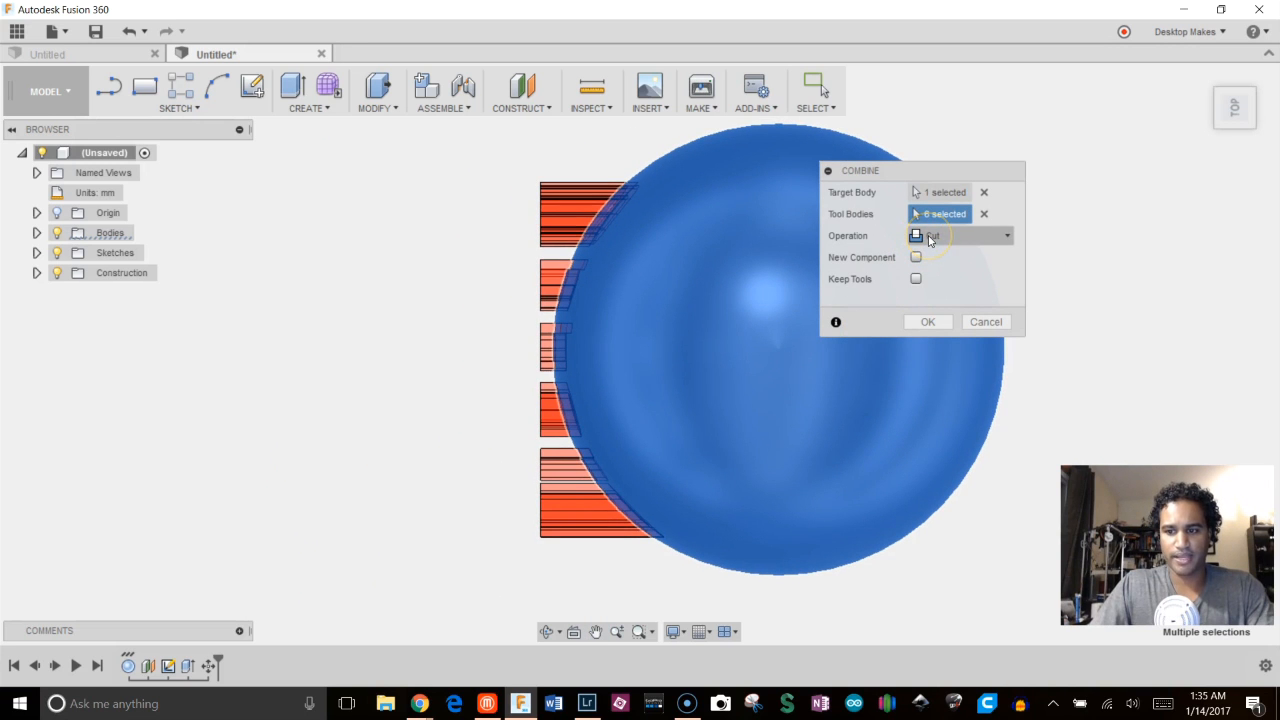
{"action": "left_click", "coordinate": [928, 320]}
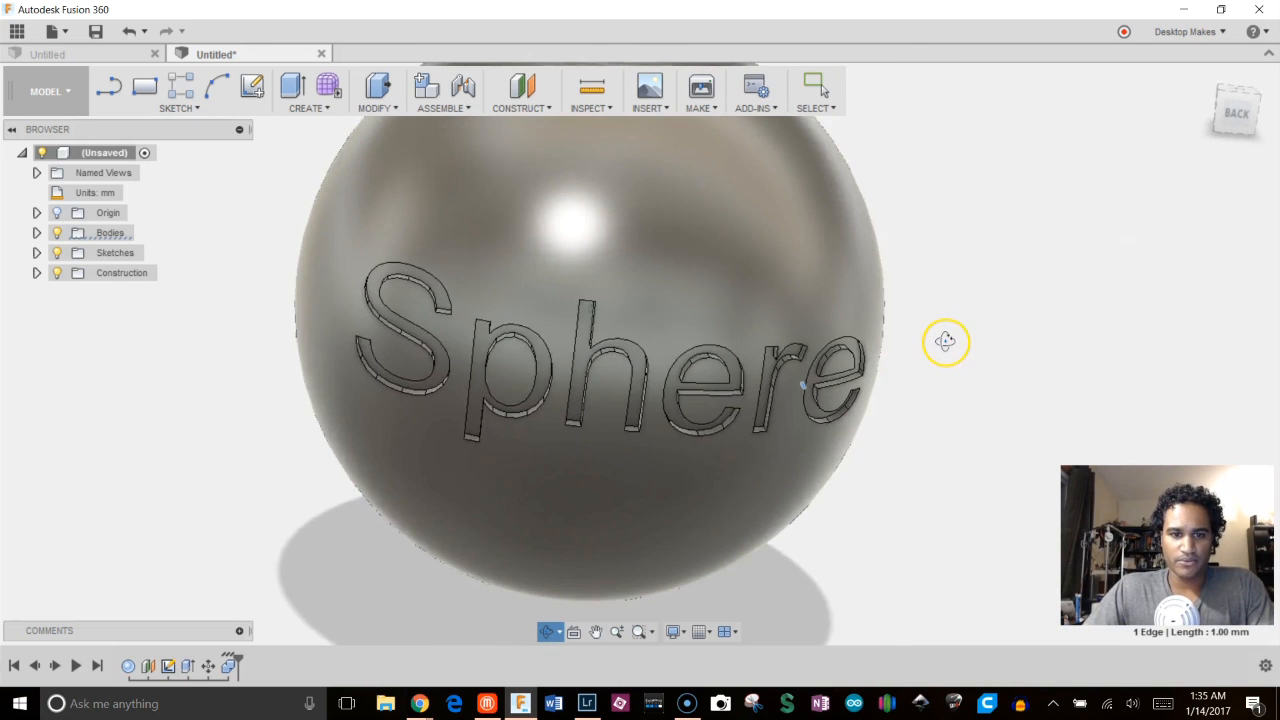
{"action": "left_click_drag", "start_coordinate": [944, 342], "coordinate": [856, 358]}
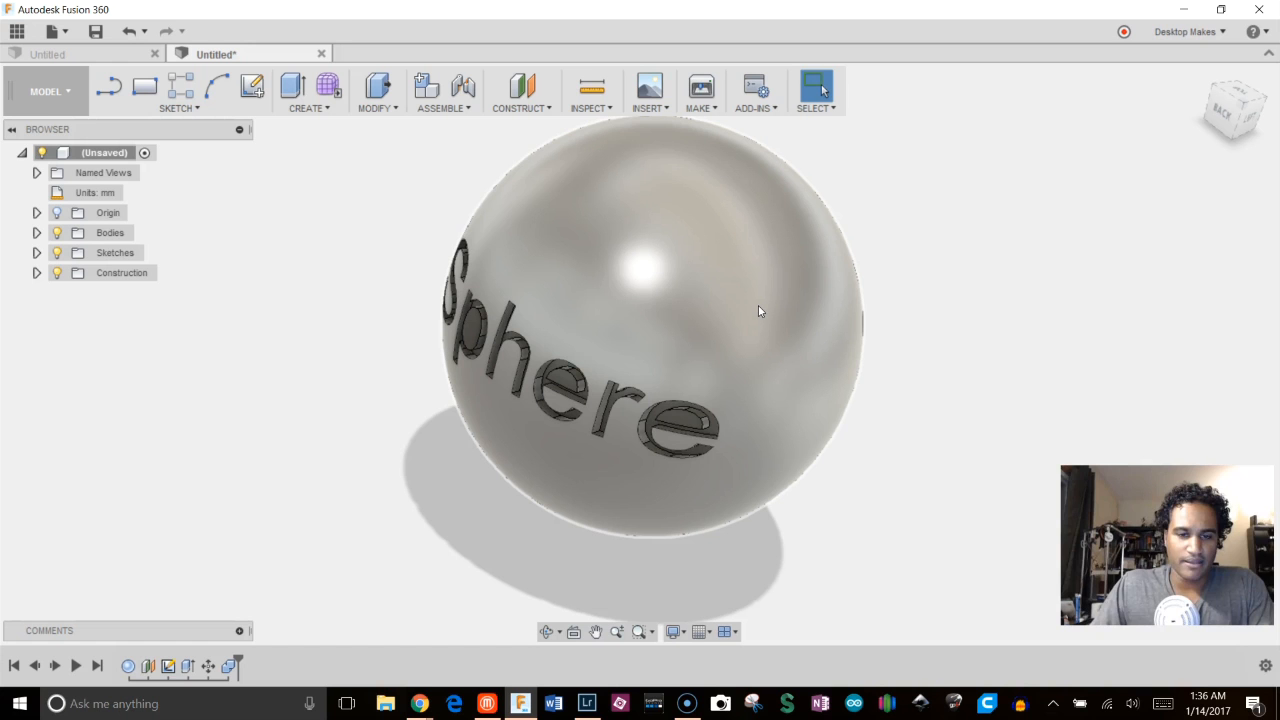
{"action": "mouse_move", "coordinate": [844, 290]}
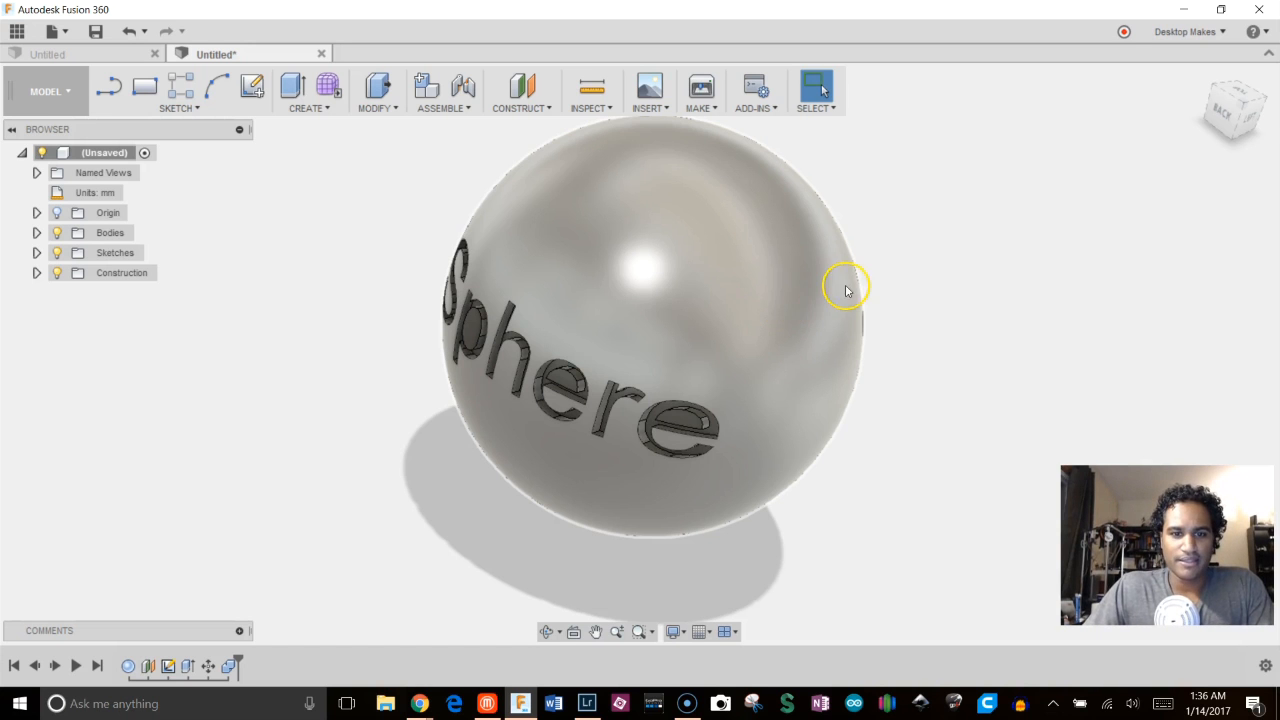
{"action": "left_click_drag", "start_coordinate": [844, 290], "coordinate": [842, 330]}
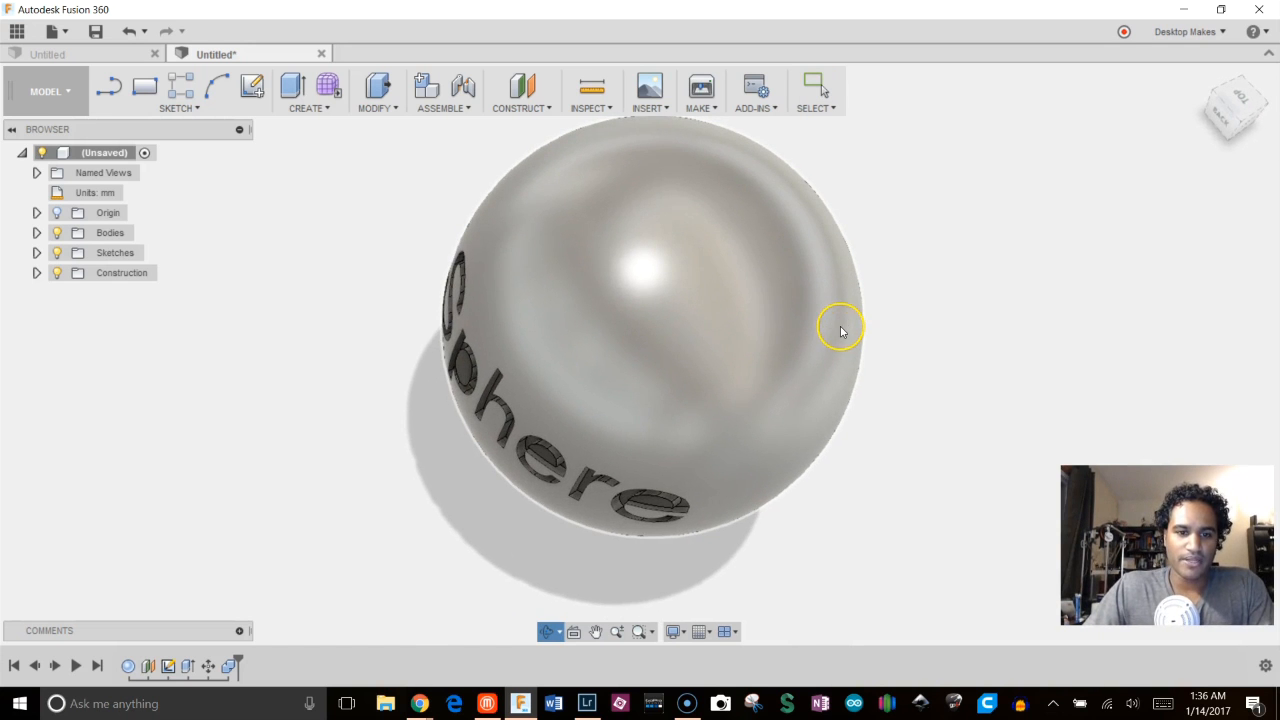